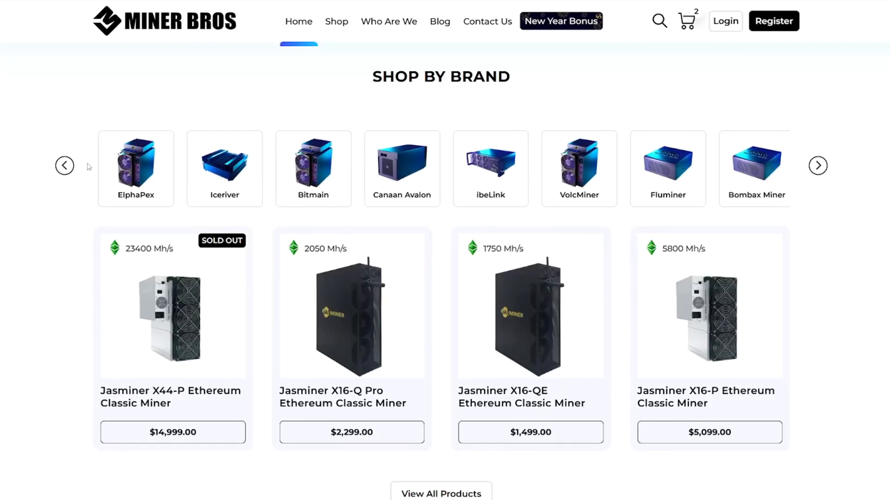
# Browse more miner brands, review My Cart and apply the coupon code modern
pyautogui.click(818, 165)
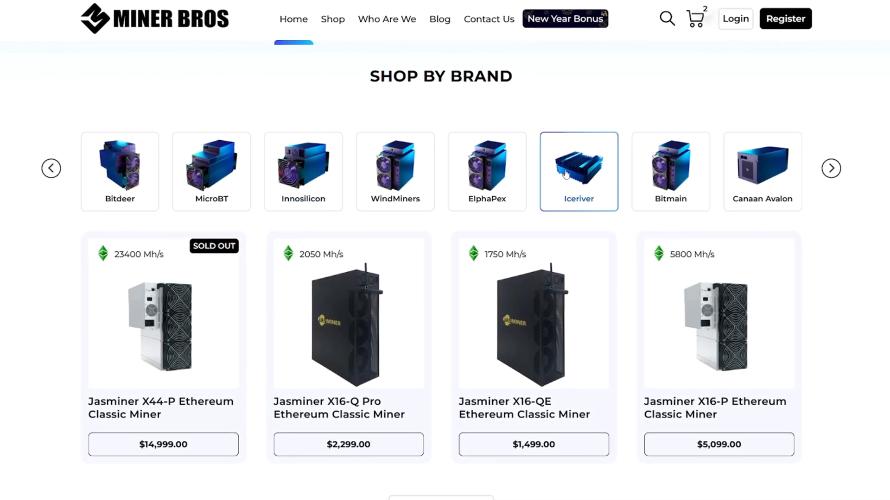
pyautogui.click(671, 169)
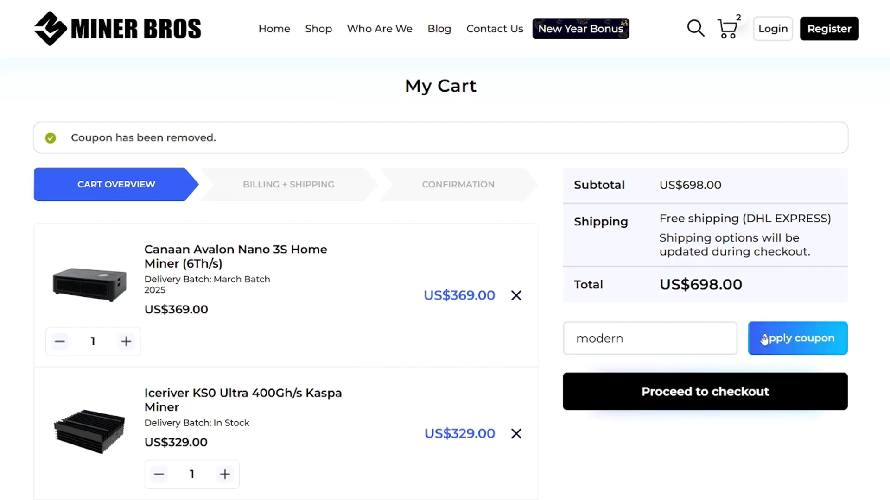
pyautogui.click(798, 338)
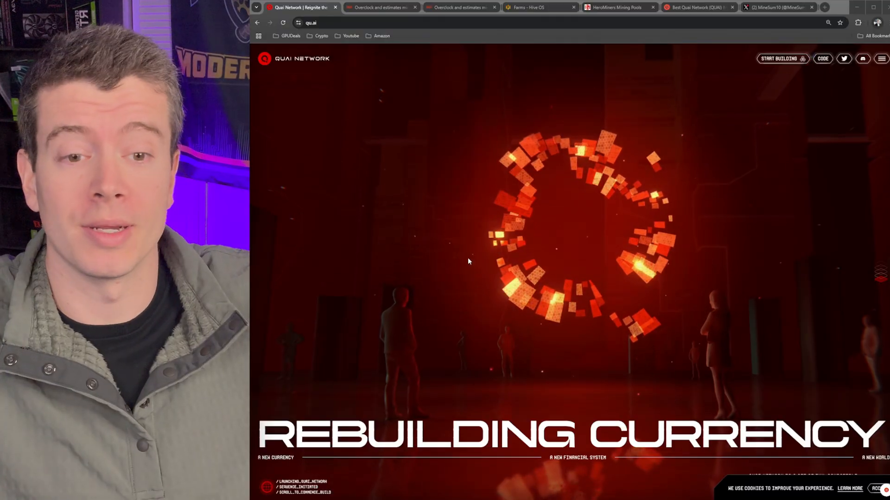
pyautogui.moveTo(574, 247)
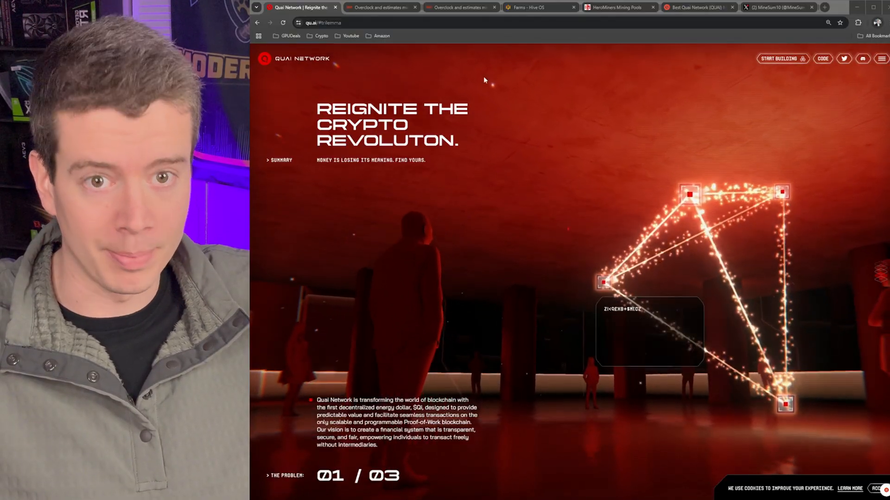
# Advance the qu.ai site from the landing summary to the Scalable Proof of Work feature
pyautogui.click(777, 7)
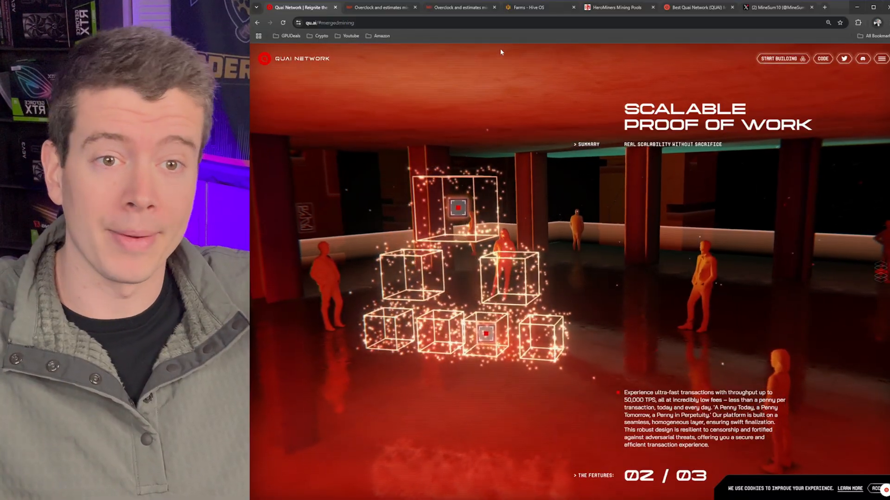
# Enter the Modern Mining farm and select the GambleRig worker from its Workers list
pyautogui.click(534, 7)
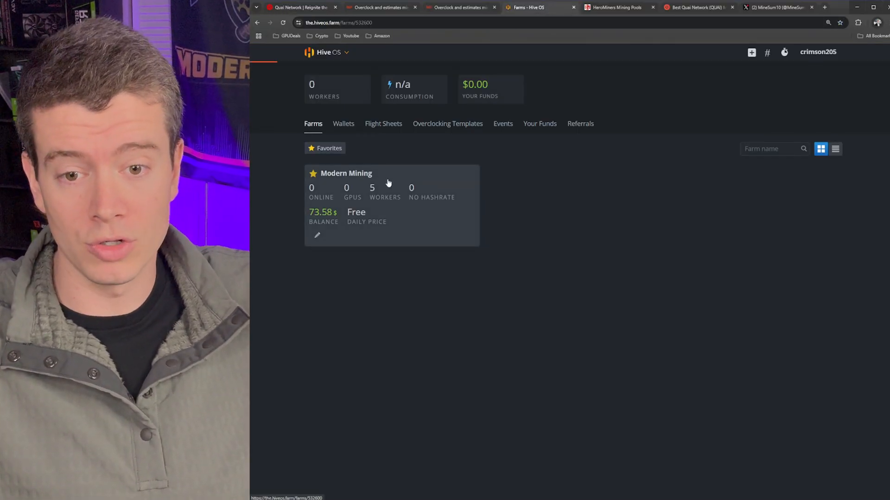
pyautogui.click(347, 173)
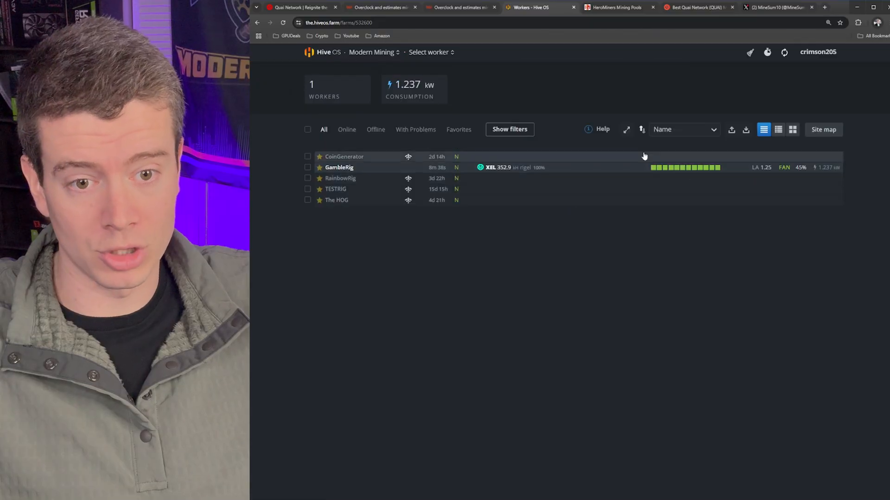
pyautogui.moveTo(552, 174)
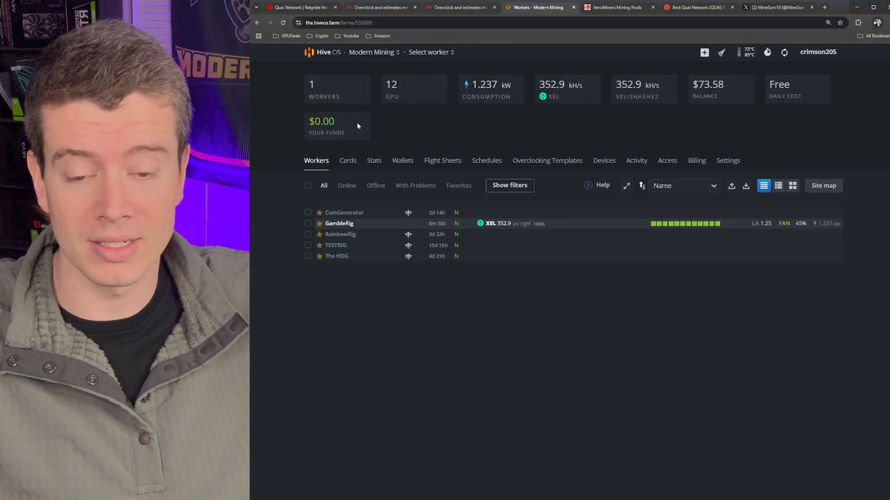
pyautogui.click(616, 7)
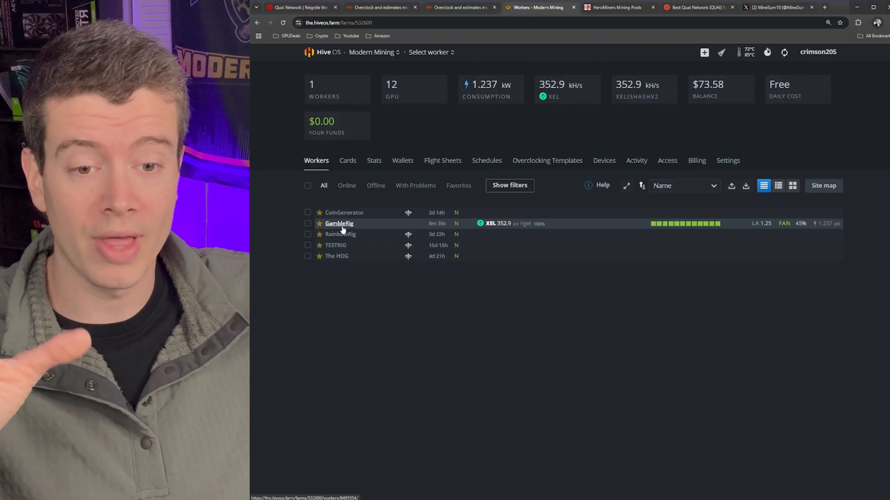
pyautogui.click(339, 224)
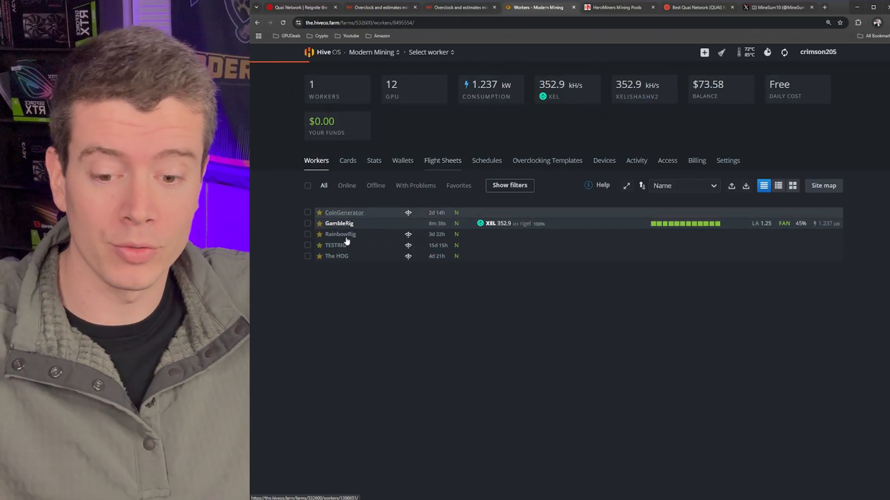
pyautogui.click(339, 223)
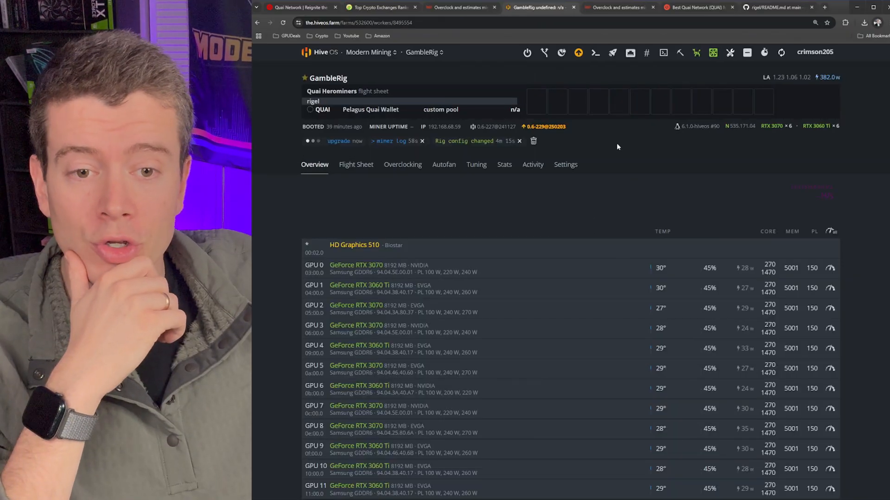
pyautogui.moveTo(553, 131)
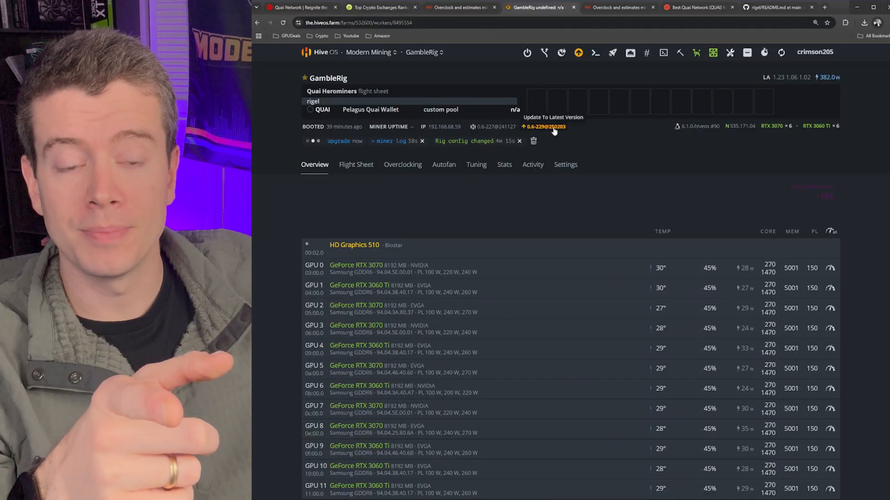
pyautogui.click(545, 126)
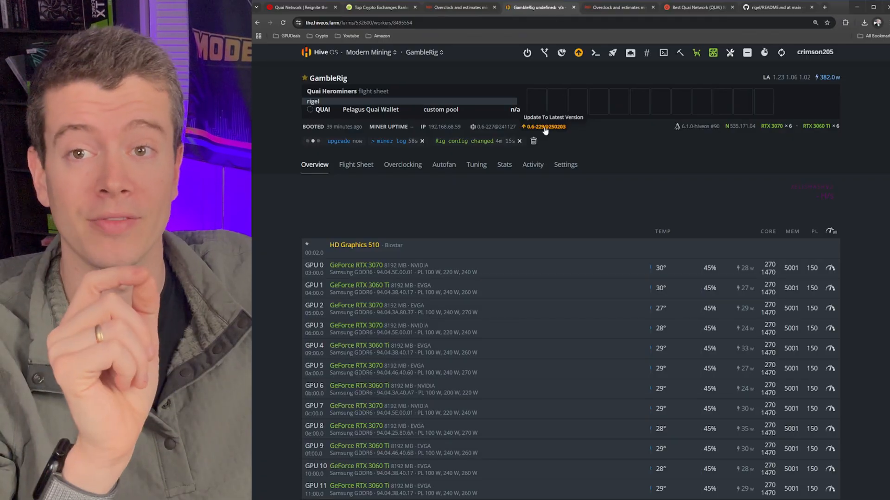
pyautogui.click(339, 141)
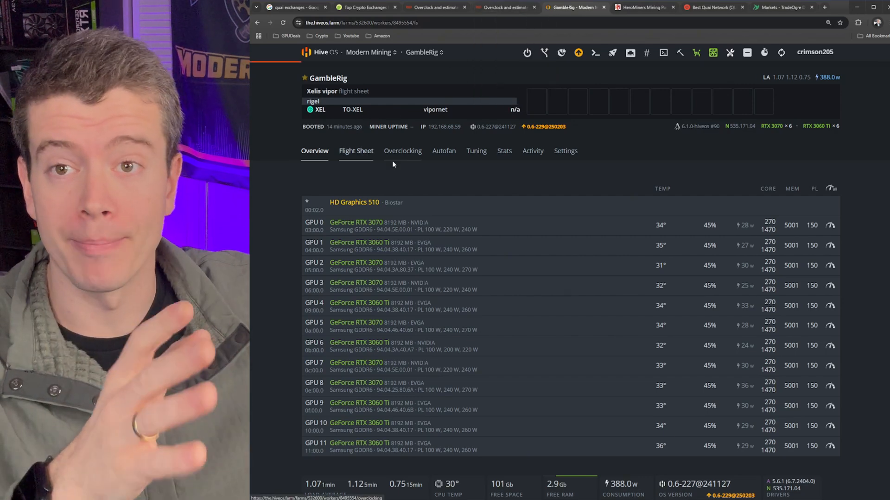
# Begin a new flight sheet, searching qua and choosing QUAI as its coin
pyautogui.click(356, 151)
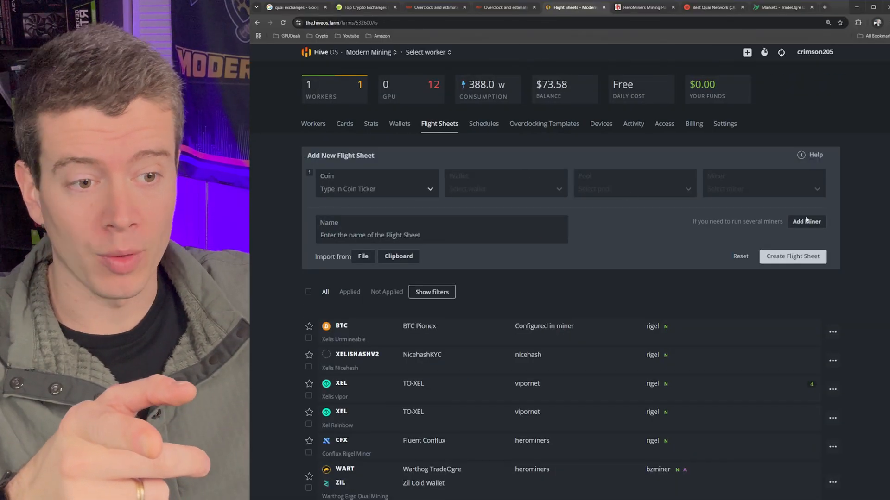
pyautogui.write('quai')
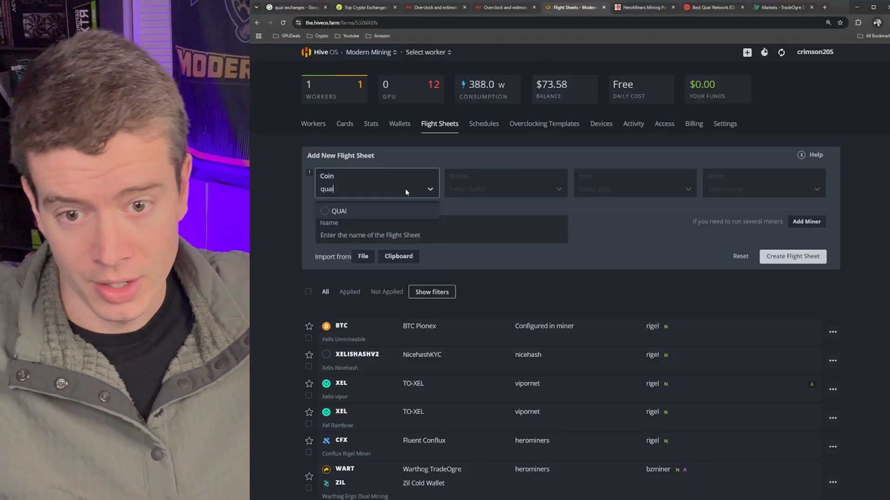
pyautogui.click(338, 211)
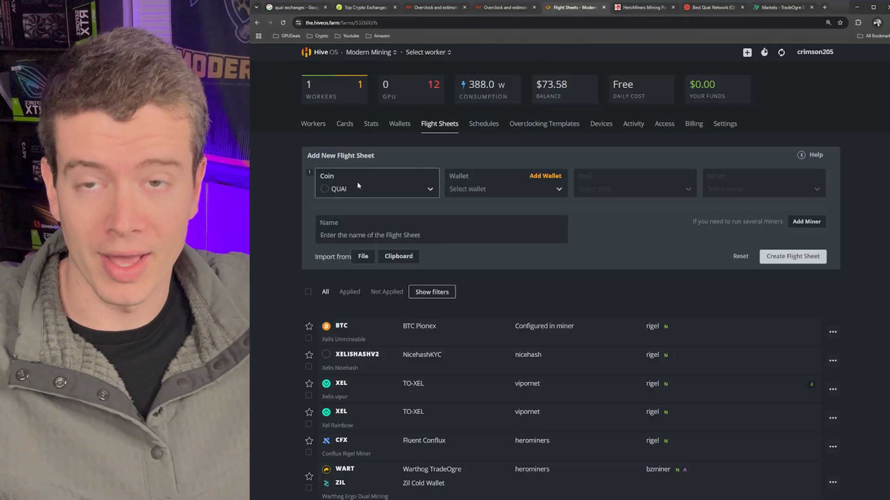
pyautogui.click(545, 176)
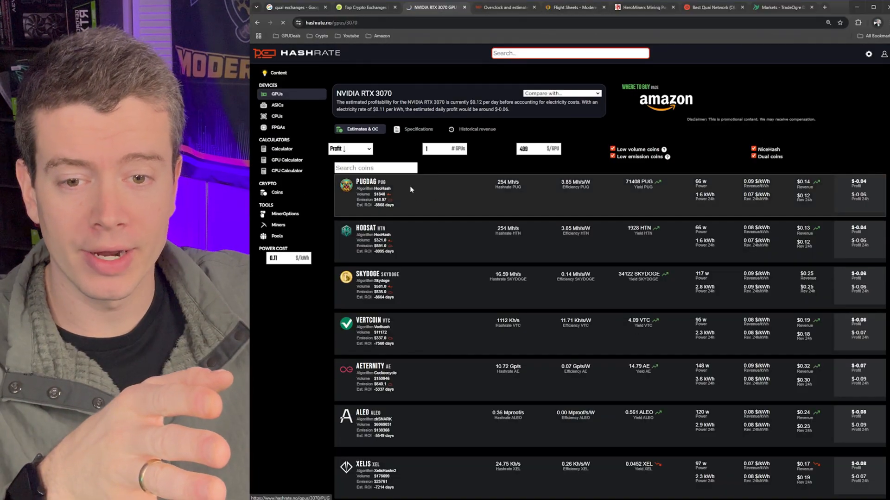
# Check the Pugdag estimate on the RTX 3070 page, then search coins for qua
pyautogui.click(365, 193)
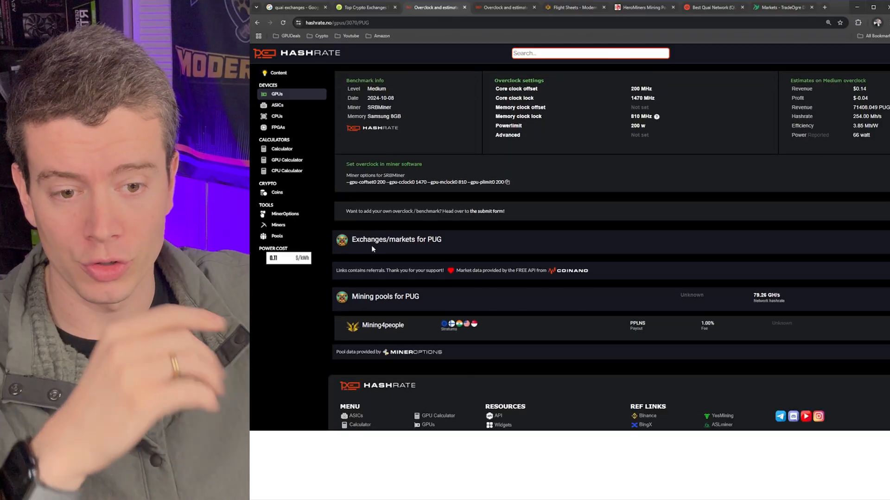
pyautogui.scroll(-3)
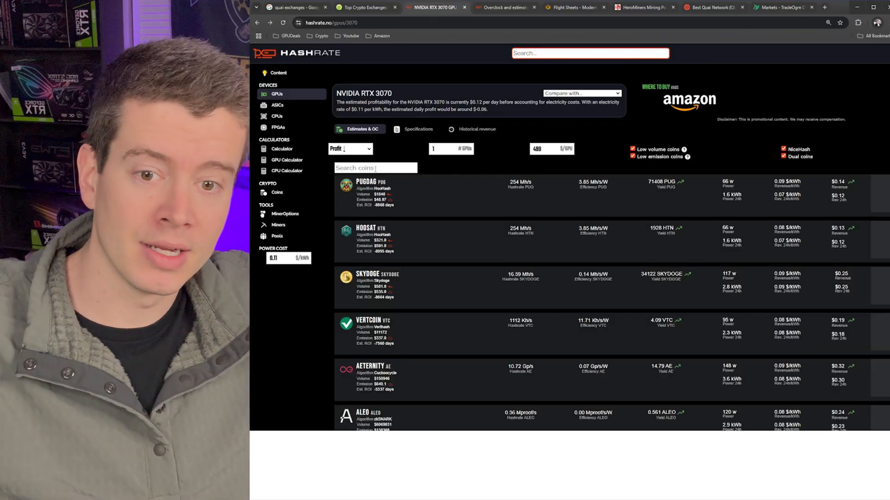
pyautogui.write('qua')
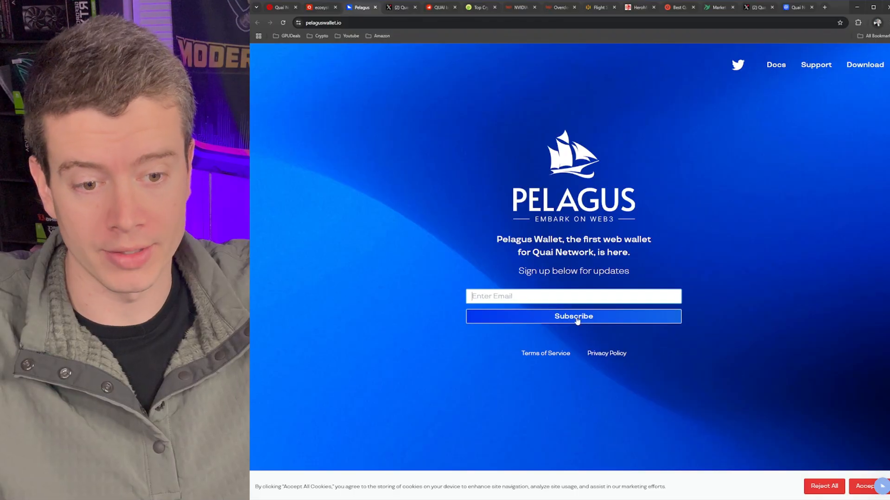
# Create a new Pelagus wallet named moder and generate its recovery phrase
pyautogui.write('moder')
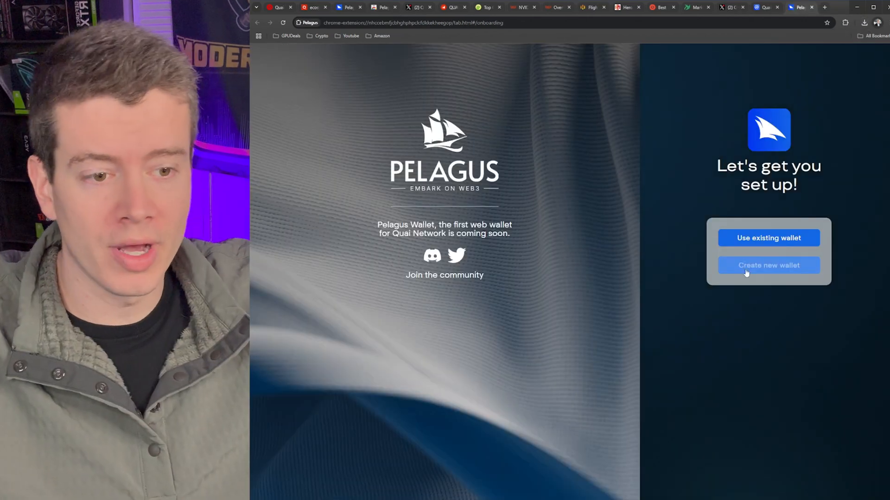
pyautogui.click(770, 265)
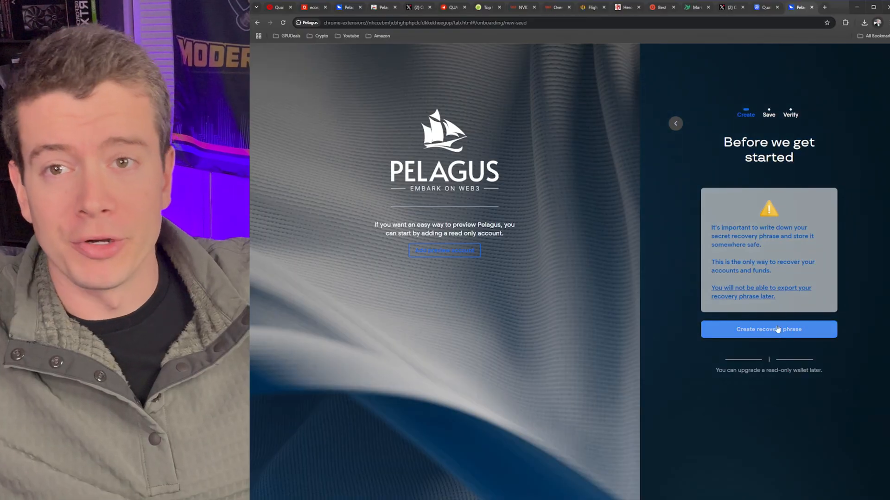
pyautogui.moveTo(775, 328)
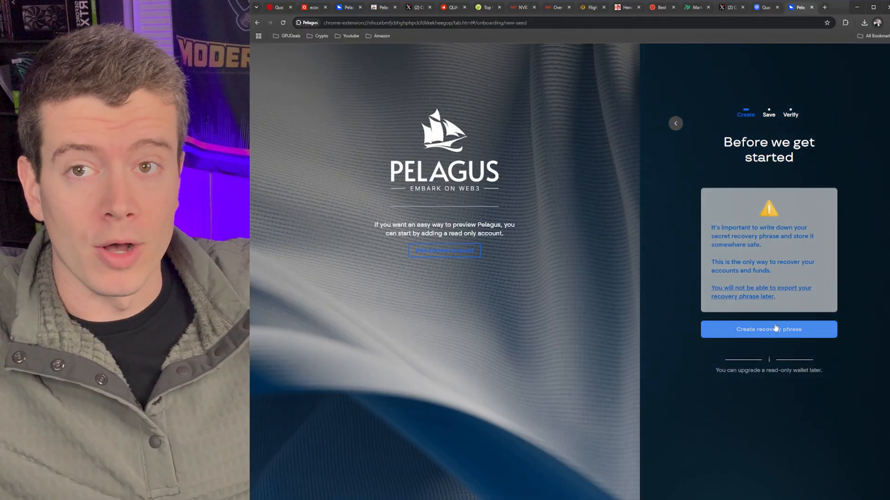
pyautogui.click(769, 330)
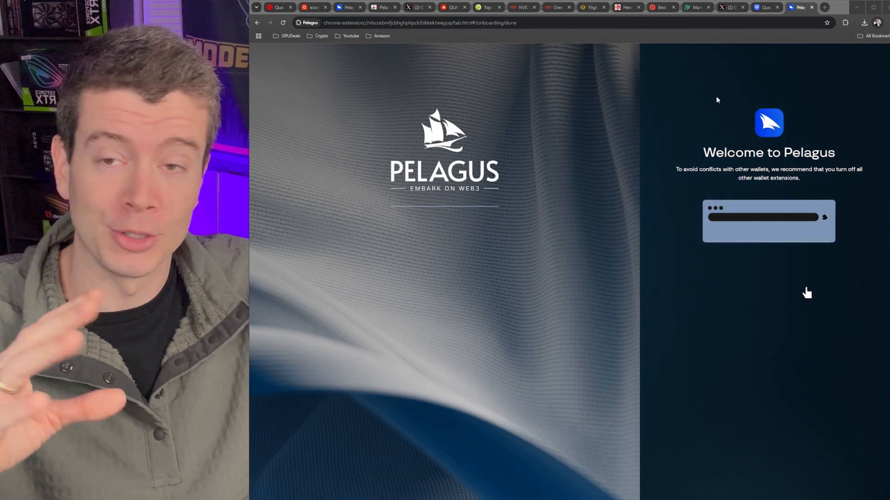
# View the new wallet's 0.000 QUAI balance and copy its receiving address
pyautogui.click(832, 22)
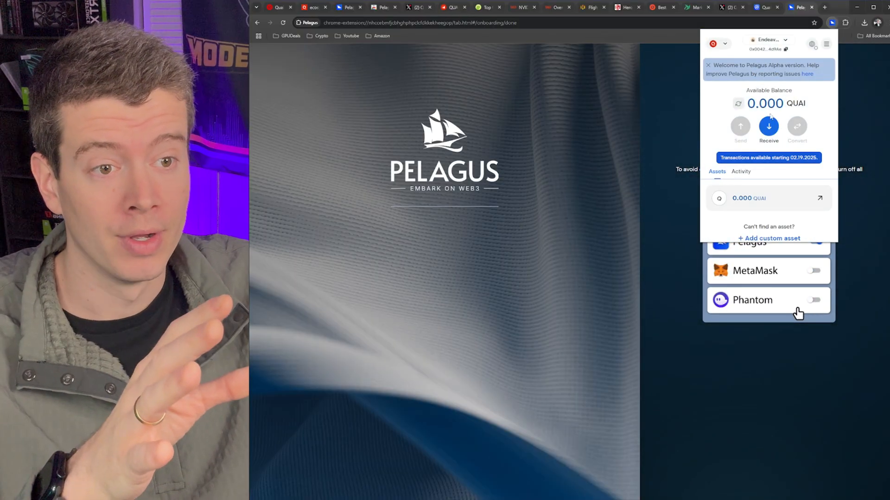
pyautogui.click(768, 126)
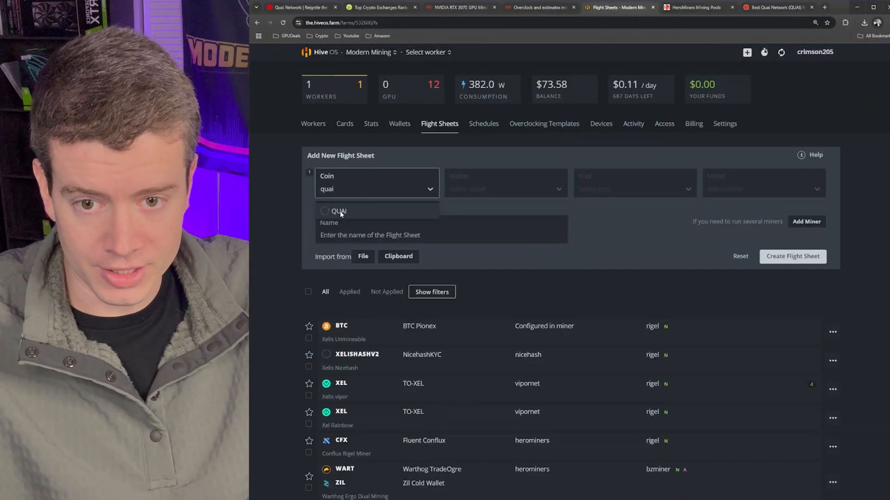
pyautogui.click(339, 211)
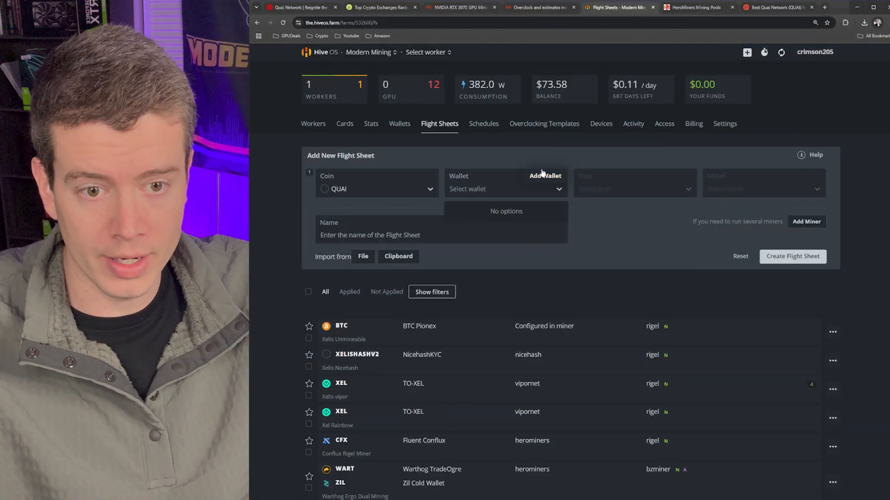
pyautogui.click(545, 176)
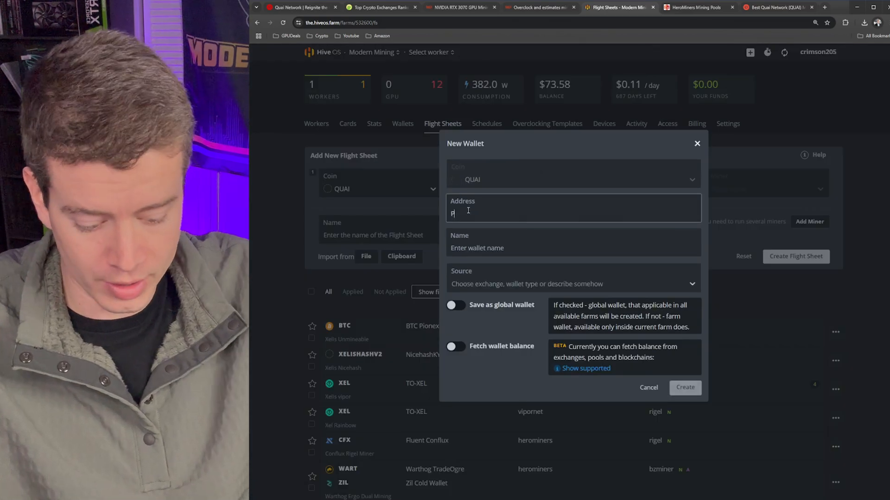
pyautogui.write('0x0042DE167a3081E589356f1dF9Bf2aafC314d9Ae')
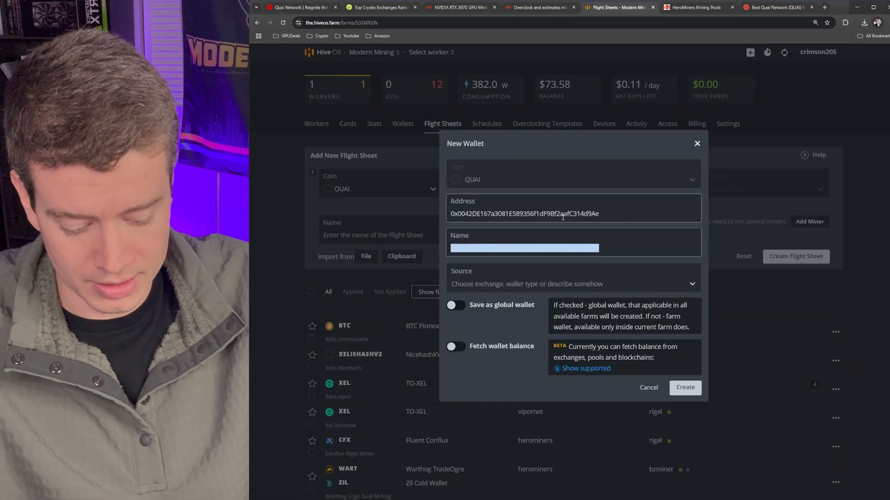
pyautogui.write('Pelagus Quai Wallet')
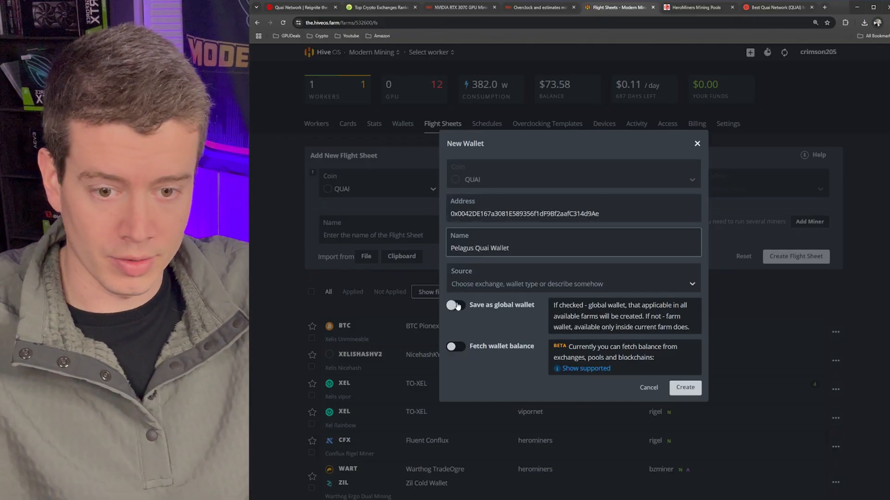
pyautogui.click(685, 387)
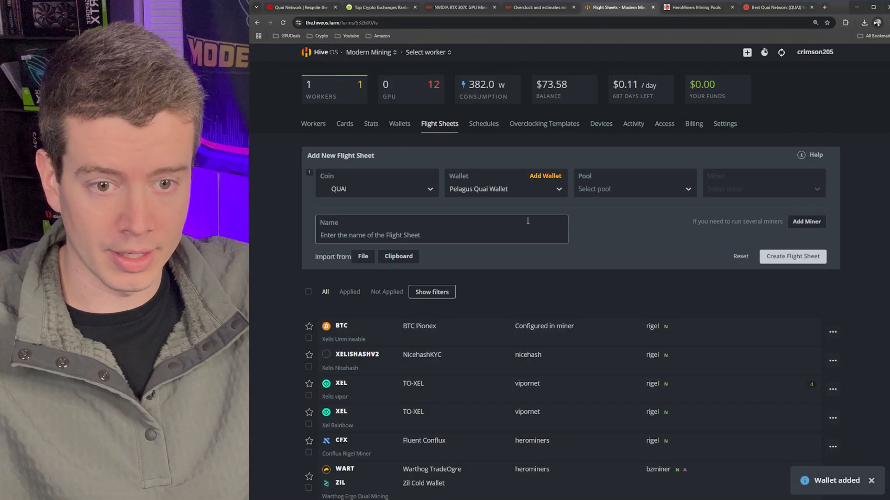
pyautogui.click(634, 190)
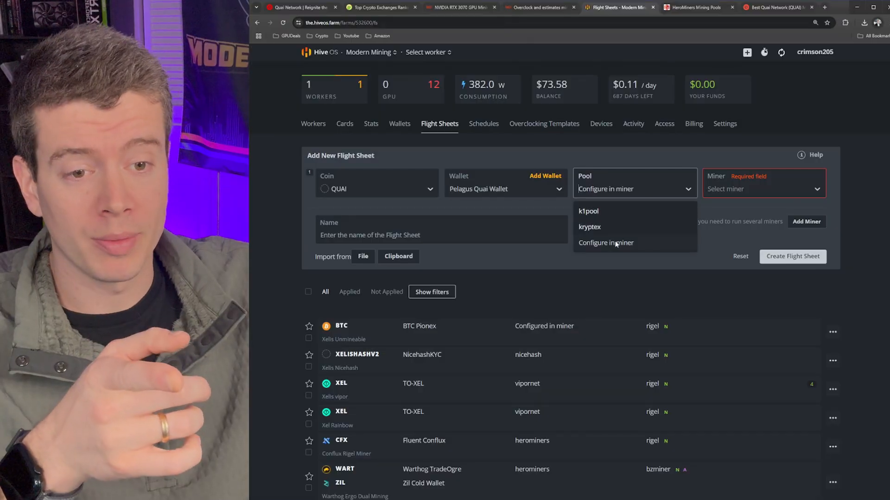
# Set the pool to Configure in miner and choose Rigel Miner for the flight sheet
pyautogui.click(606, 243)
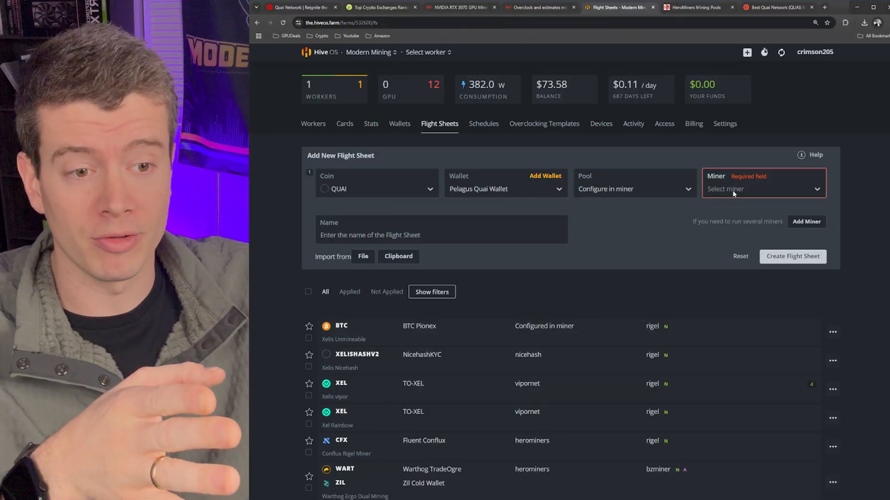
pyautogui.write('rige')
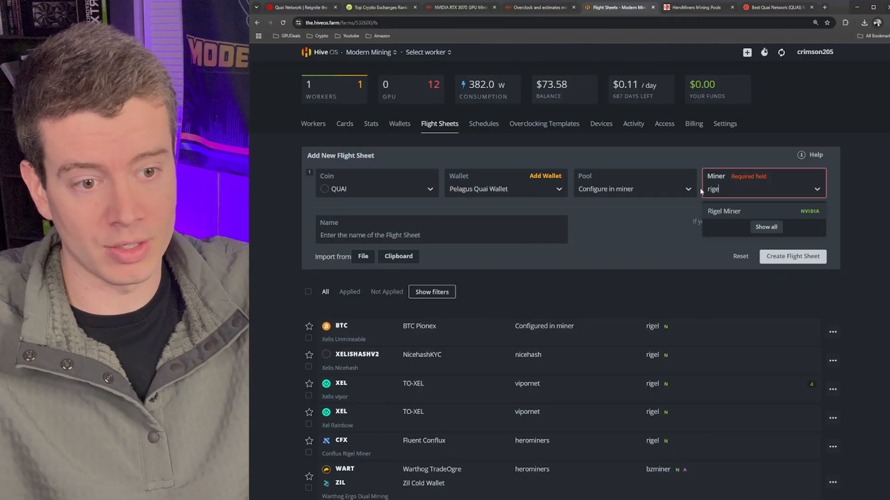
pyautogui.click(724, 211)
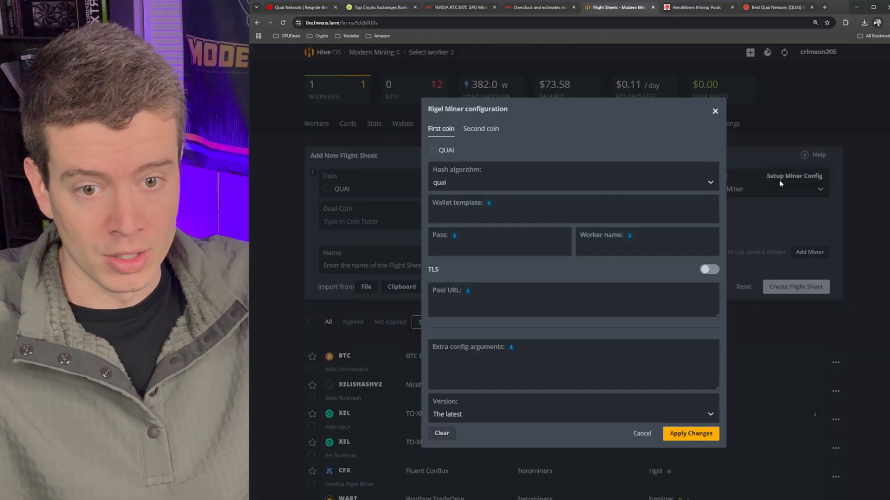
pyautogui.moveTo(806, 179)
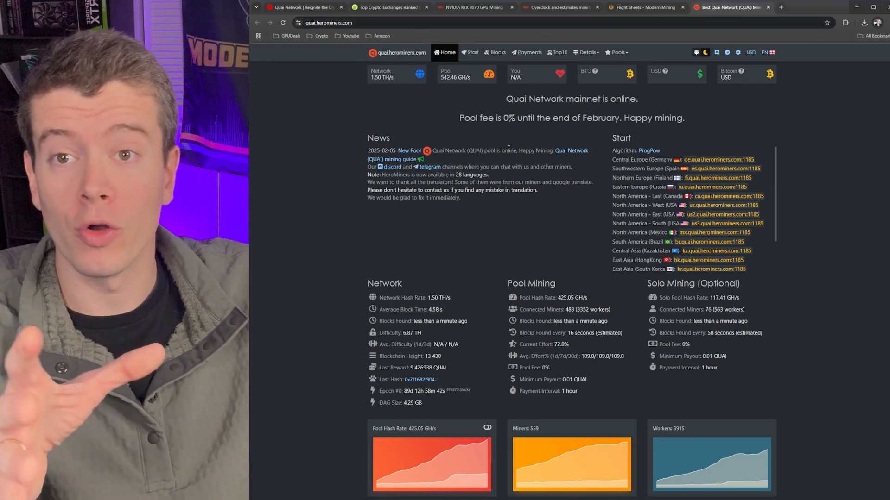
pyautogui.moveTo(469, 55)
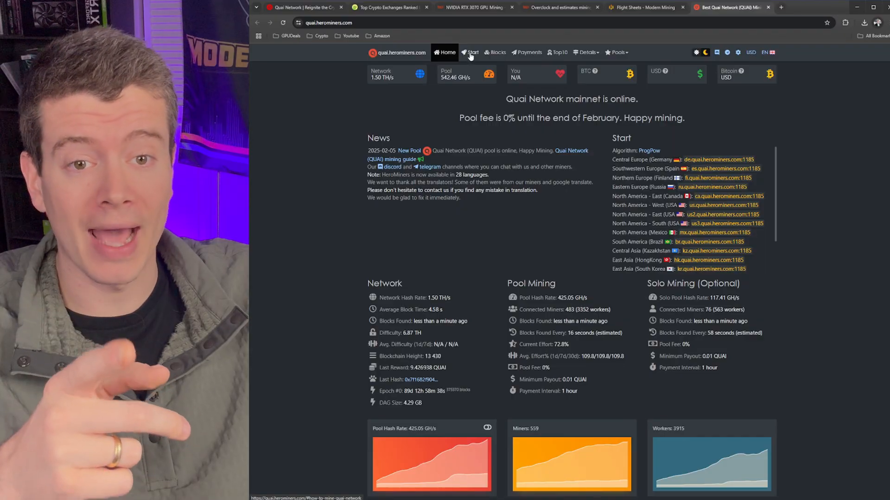
# In the HeroMiners Start guide, select the us.quai.herominers.com US West server address
pyautogui.click(469, 52)
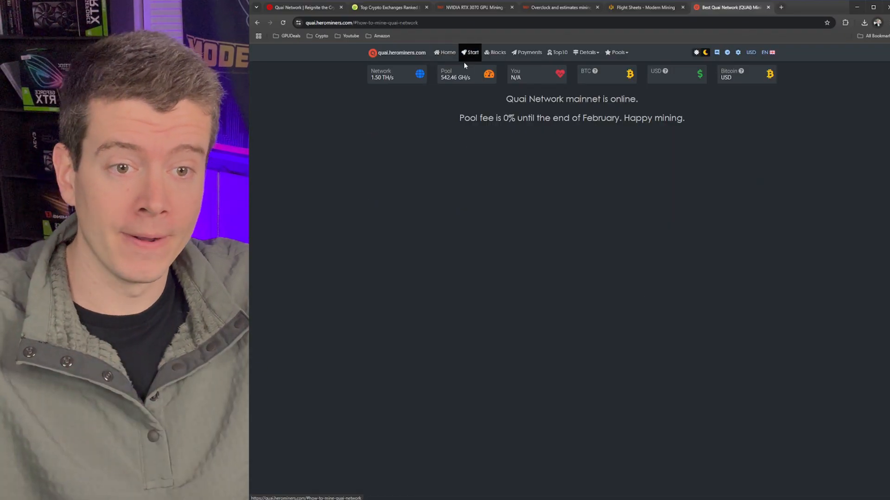
pyautogui.scroll(-3)
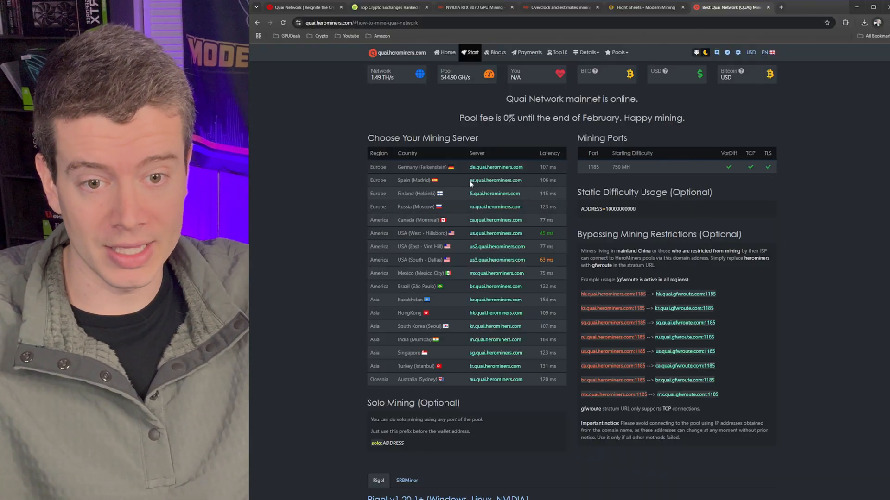
pyautogui.doubleClick(495, 234)
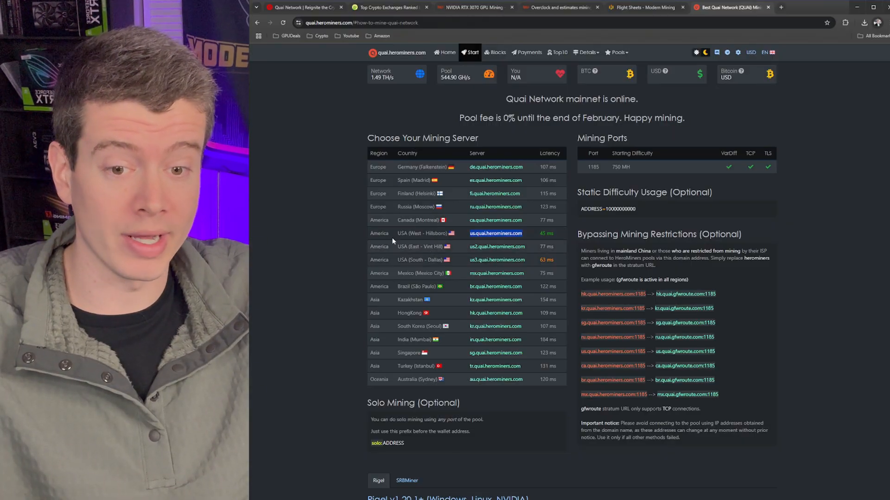
pyautogui.moveTo(583, 248)
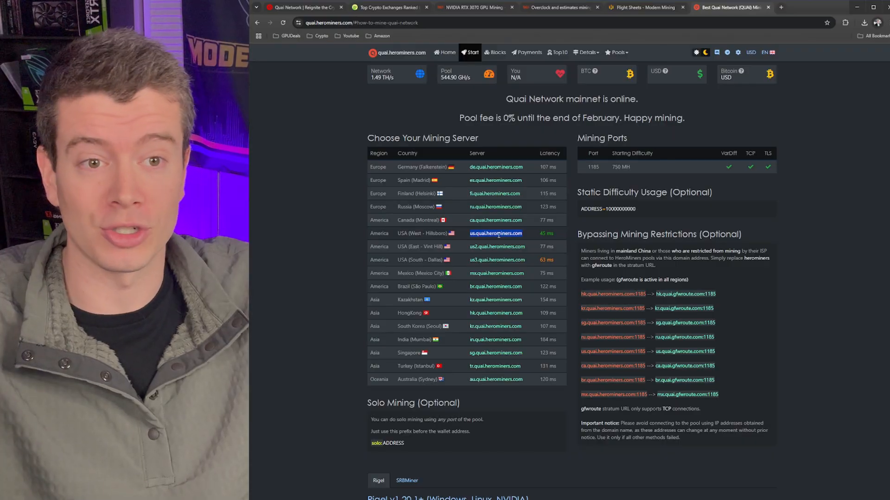
pyautogui.click(645, 8)
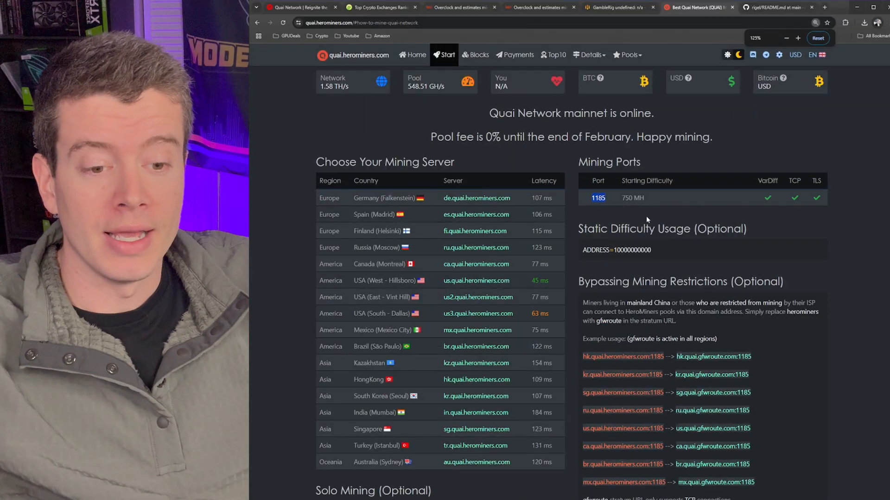
# Note mining port 1185 and return to Rigel Miner's QUAI configuration in Hive OS
pyautogui.scroll(-3)
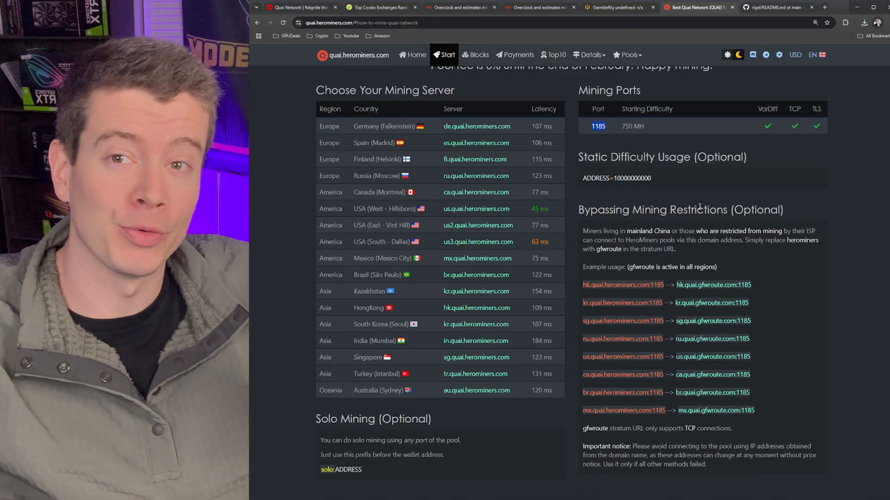
pyautogui.moveTo(635, 204)
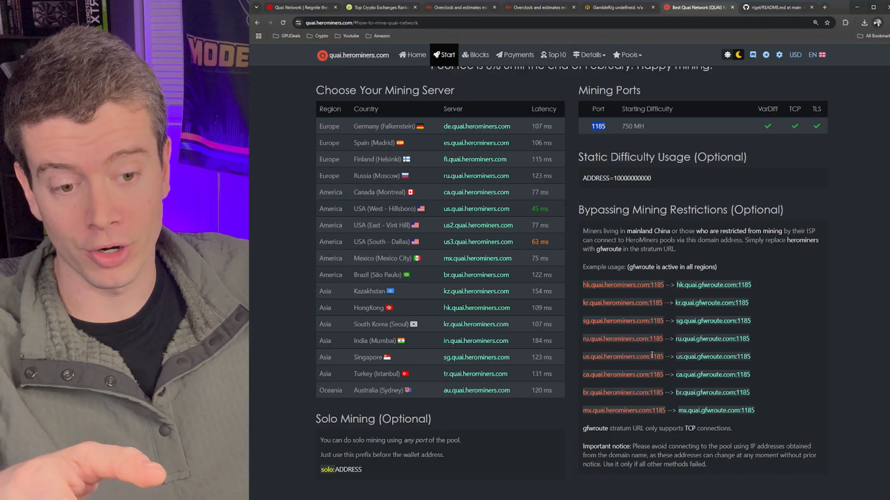
pyautogui.doubleClick(693, 356)
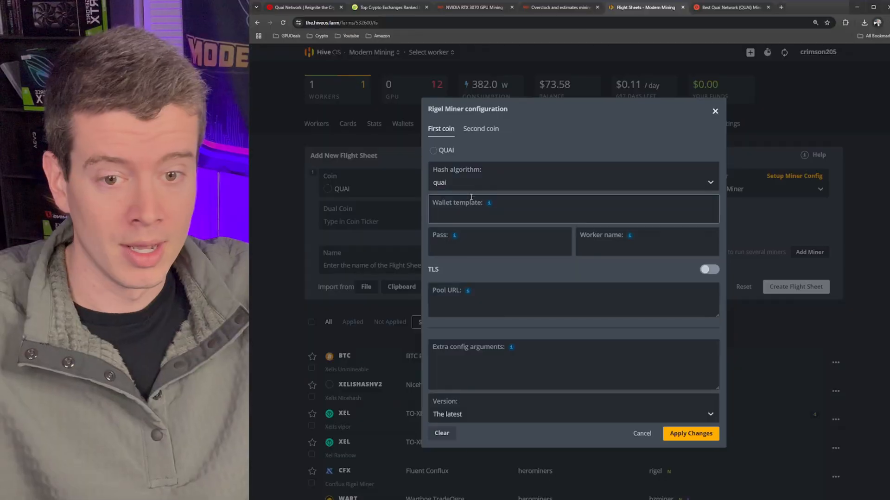
# Set Rigel's pool URL to us.quai.herominers.com:1185 alongside the %WAL% wallet and %WORKER_NAME% worker
pyautogui.write('us.quai.herominers.com')
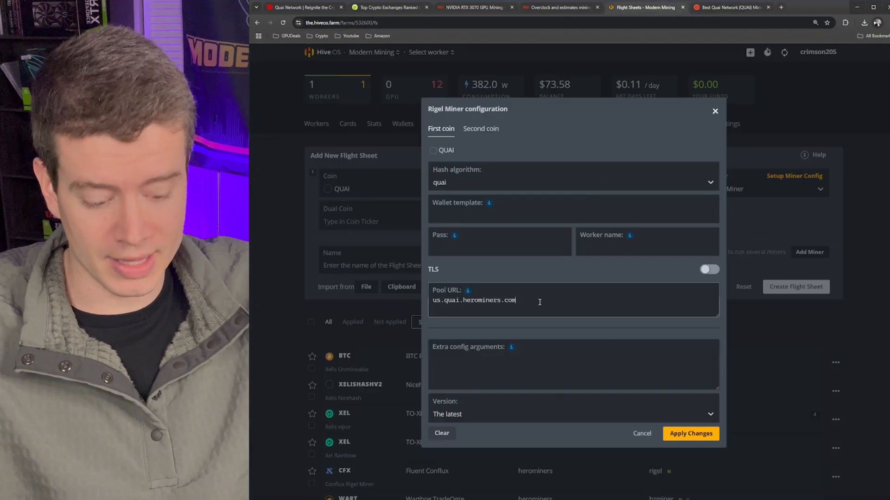
pyautogui.write(':1185')
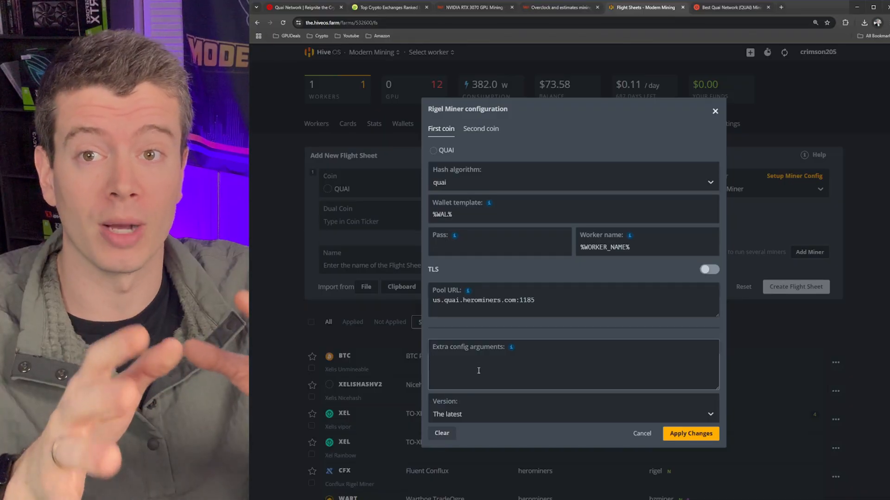
pyautogui.click(474, 7)
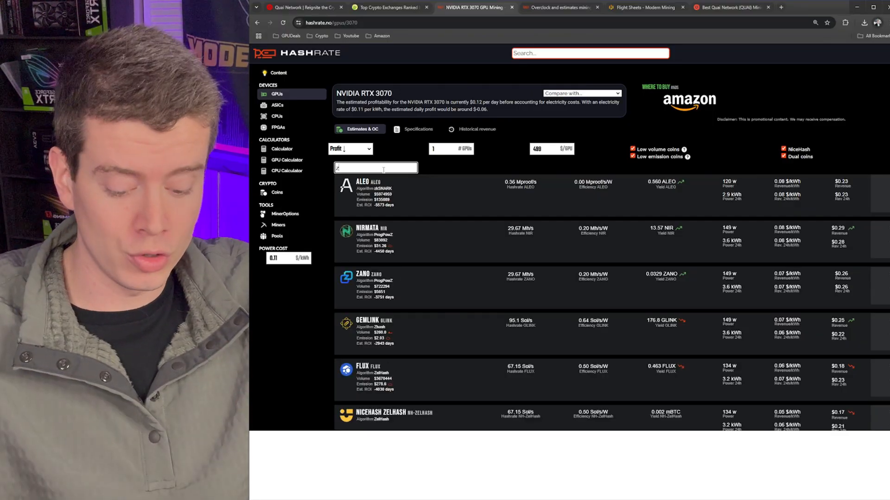
# Filter the RTX 3070 coin list for Zano and view its benchmark overclock and expected hashrate
pyautogui.write('zan')
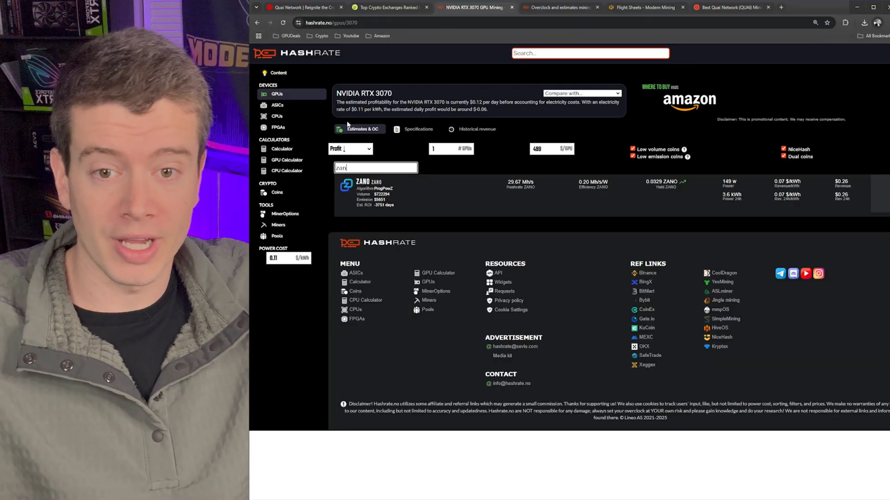
pyautogui.click(365, 187)
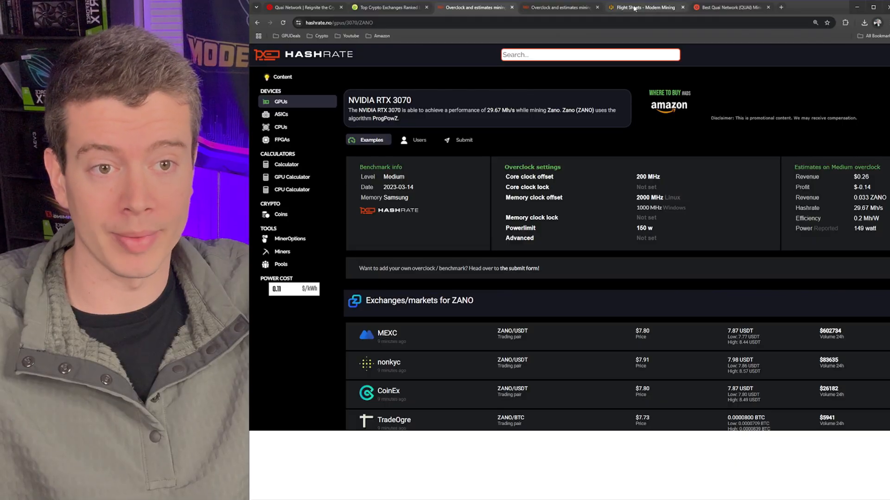
pyautogui.click(640, 7)
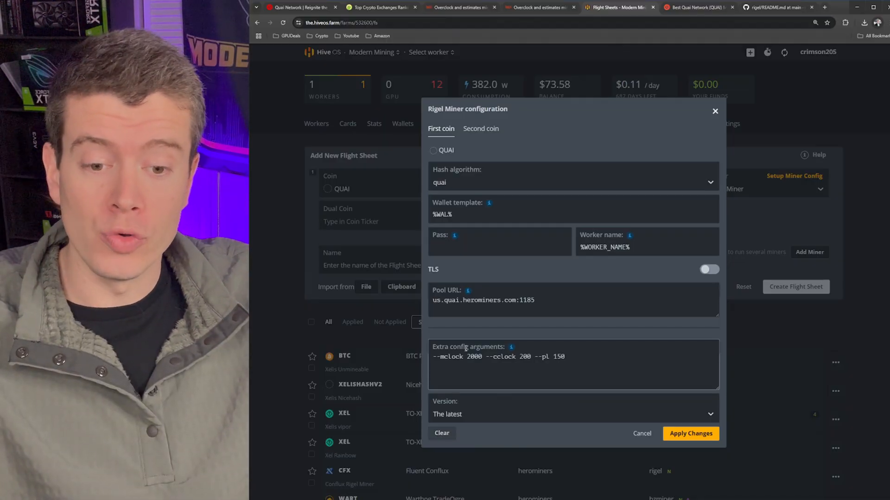
pyautogui.moveTo(460, 354)
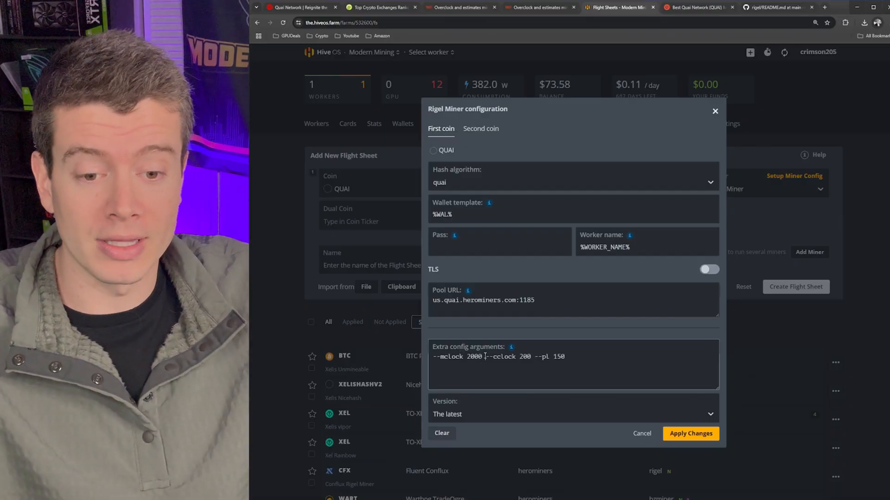
pyautogui.write(',')
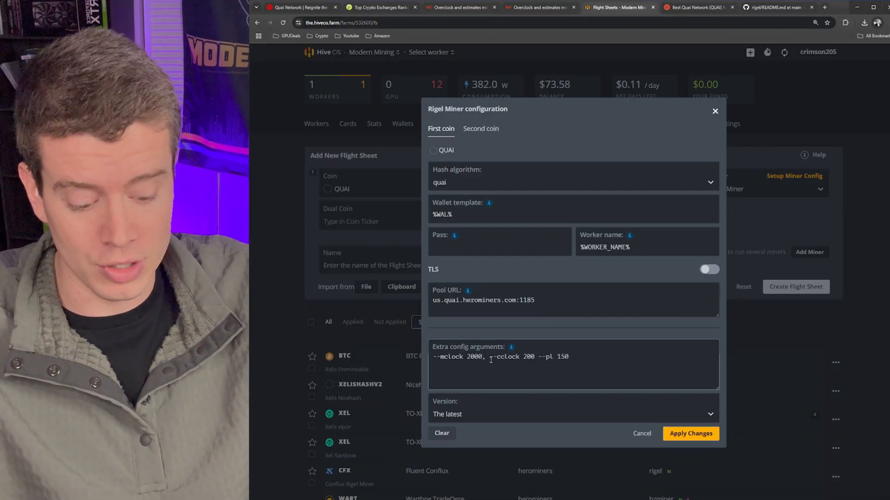
pyautogui.write('2000,2000')
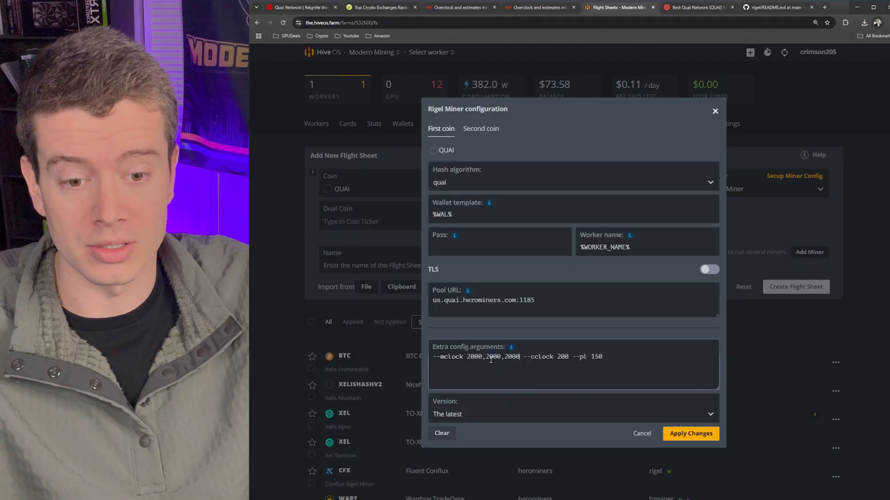
pyautogui.write(',1500')
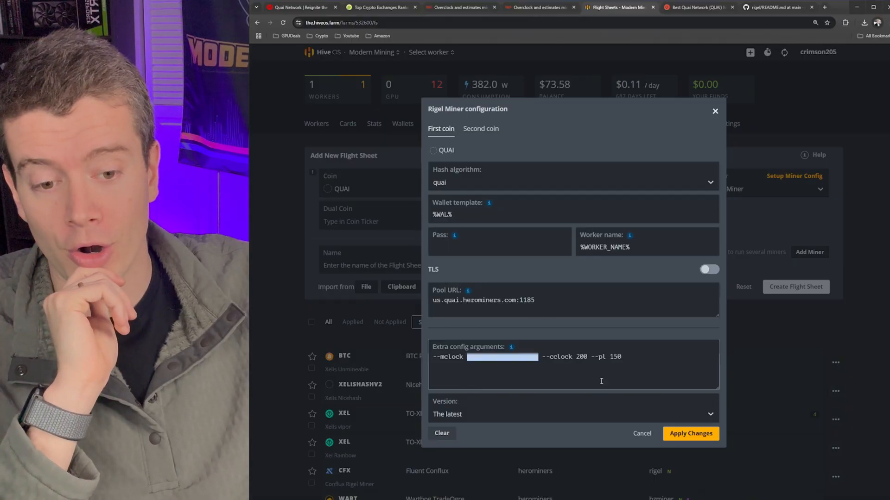
pyautogui.write('2000.')
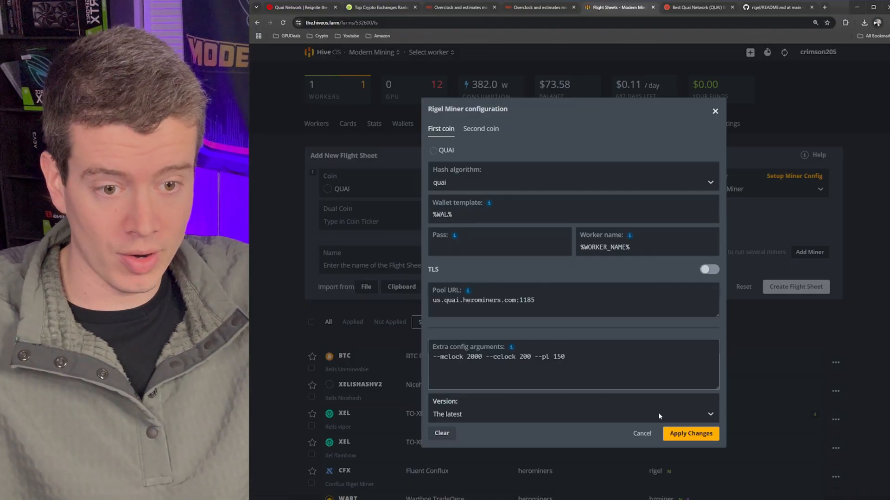
# Confirm the overclock arguments and create the flight sheet named Quai Herominers
pyautogui.click(690, 434)
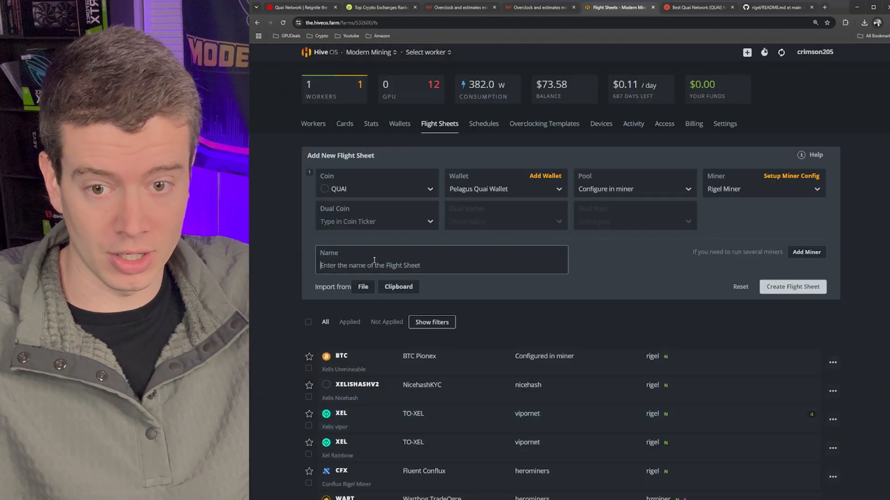
pyautogui.write('Quai')
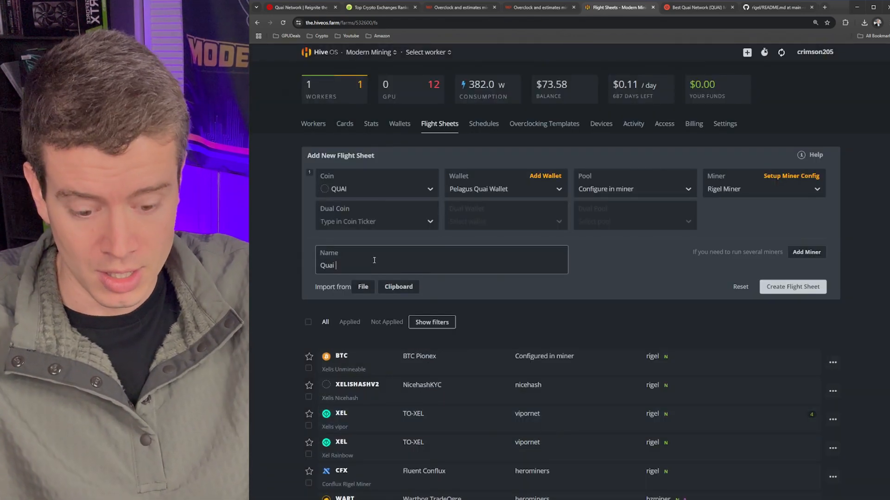
pyautogui.write('Herominers')
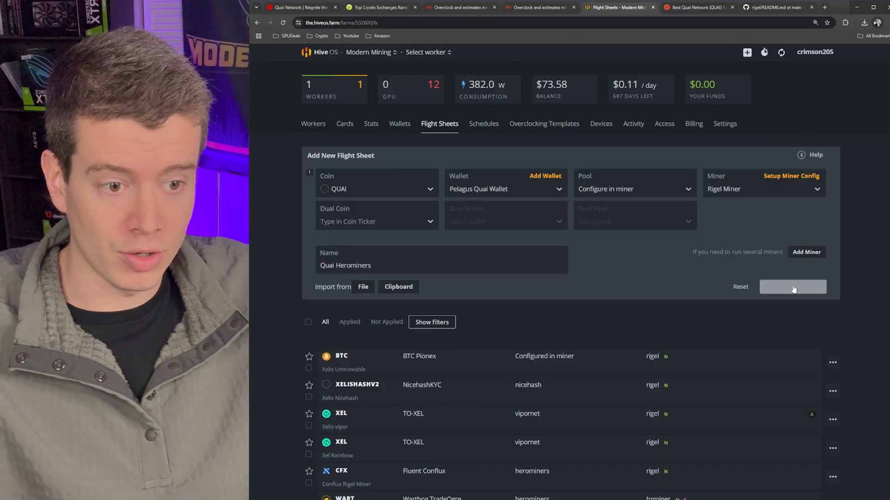
pyautogui.click(792, 288)
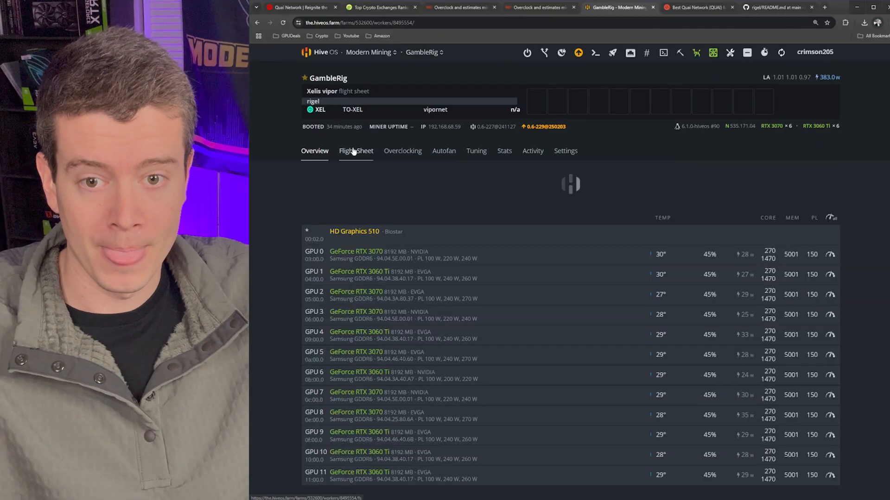
# Run the Quai Herominers flight sheet on GambleRig and check the GPUs hashing about 226.9 MH total
pyautogui.click(355, 150)
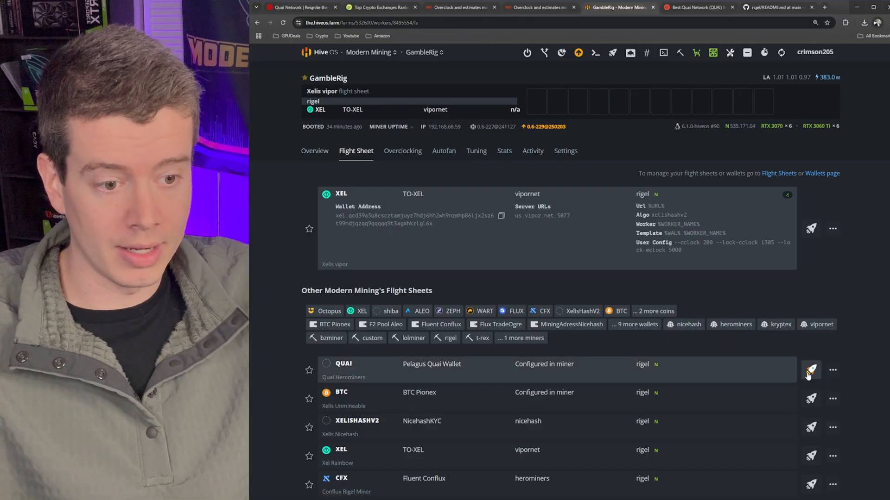
pyautogui.click(811, 370)
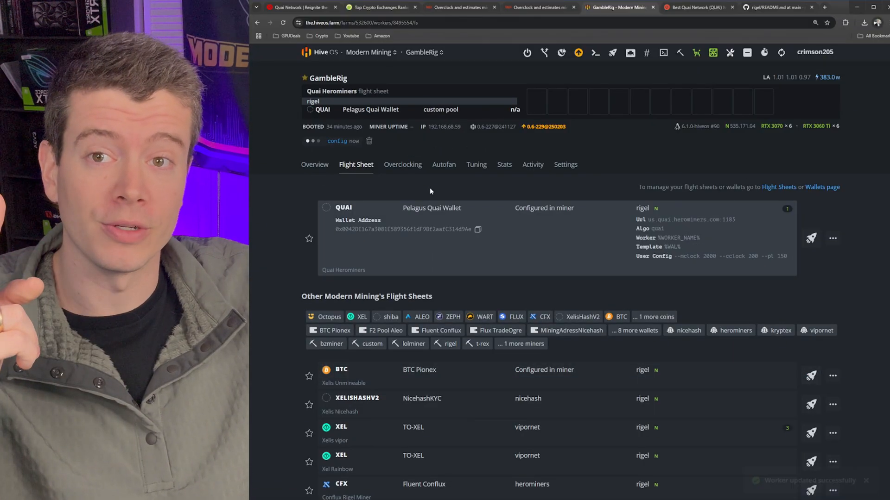
pyautogui.click(314, 150)
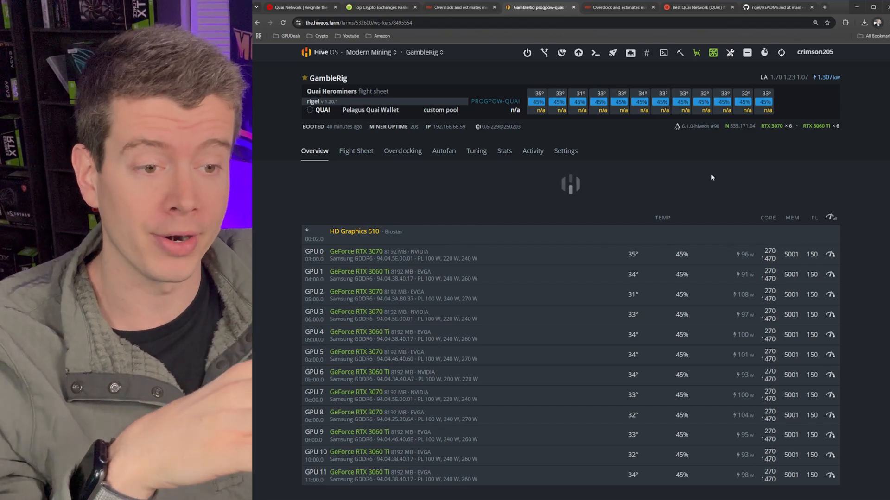
pyautogui.moveTo(713, 263)
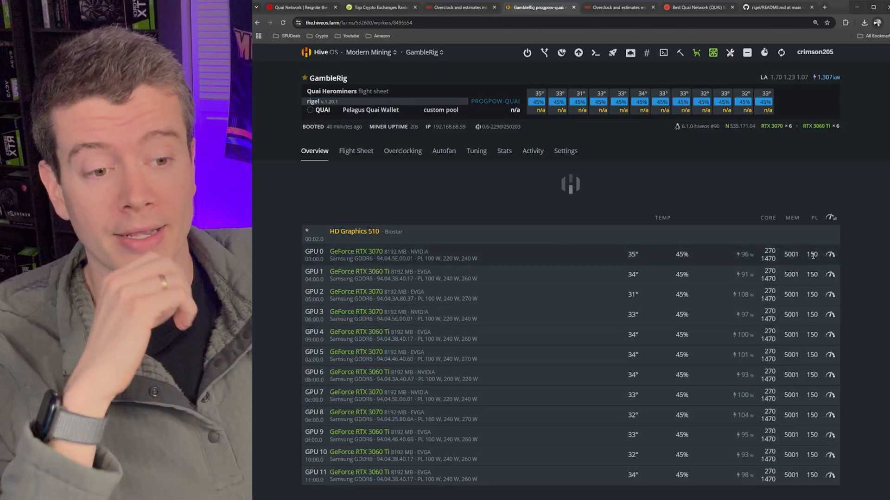
pyautogui.moveTo(436, 199)
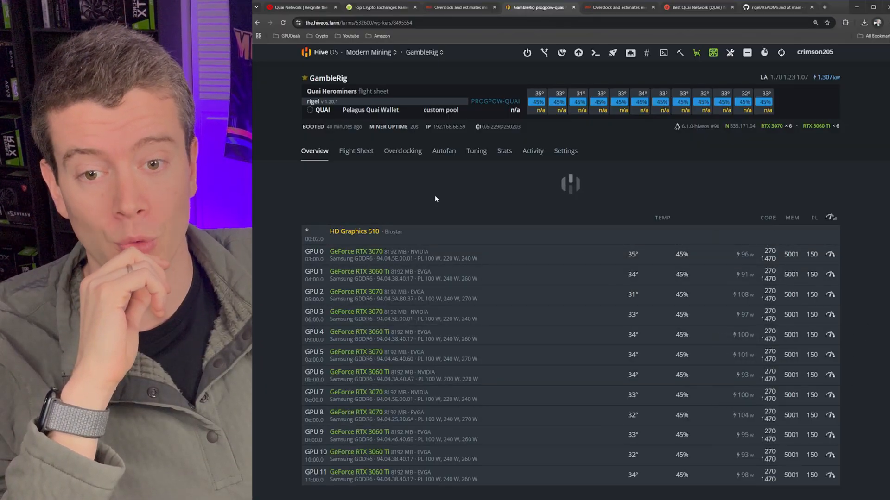
pyautogui.click(356, 150)
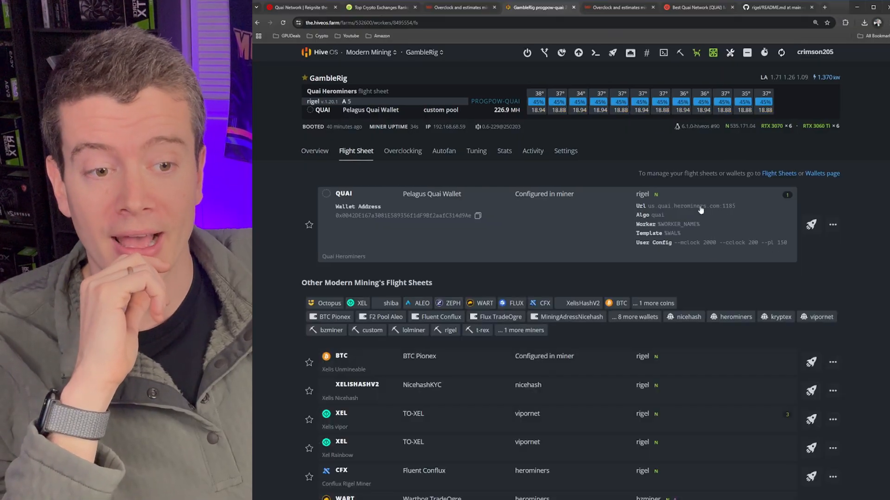
pyautogui.click(315, 150)
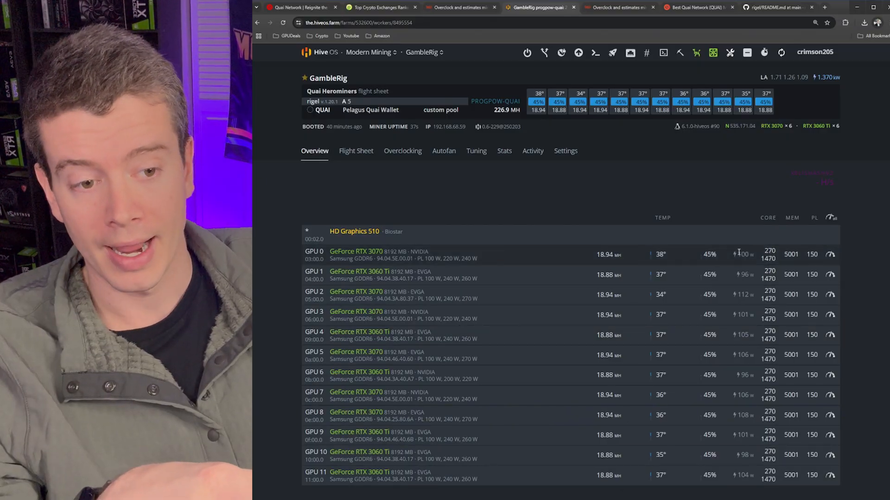
pyautogui.moveTo(680, 52)
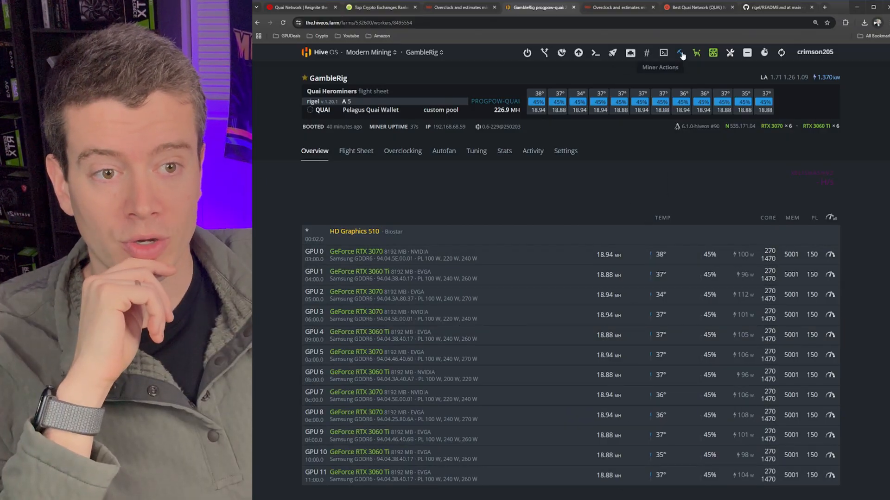
# Stop the miner and save core offset 200, memory offset 2000 and 150 W power limit for all GPUs
pyautogui.click(681, 52)
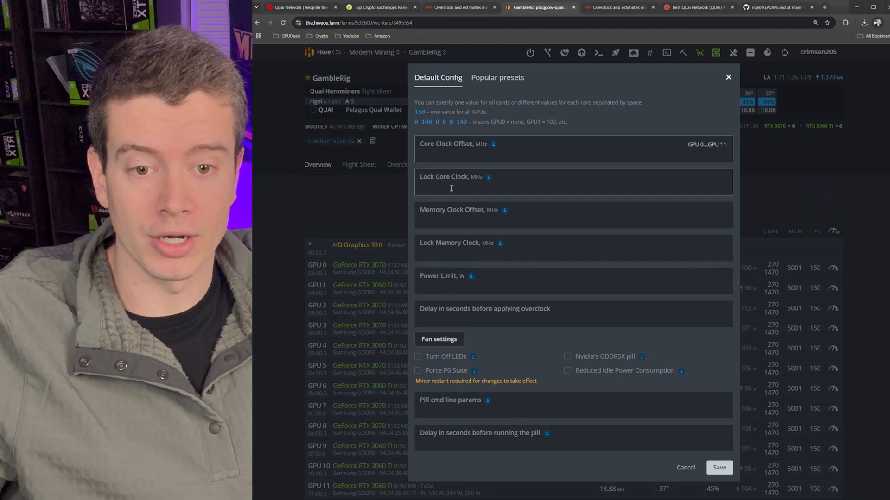
pyautogui.write('200')
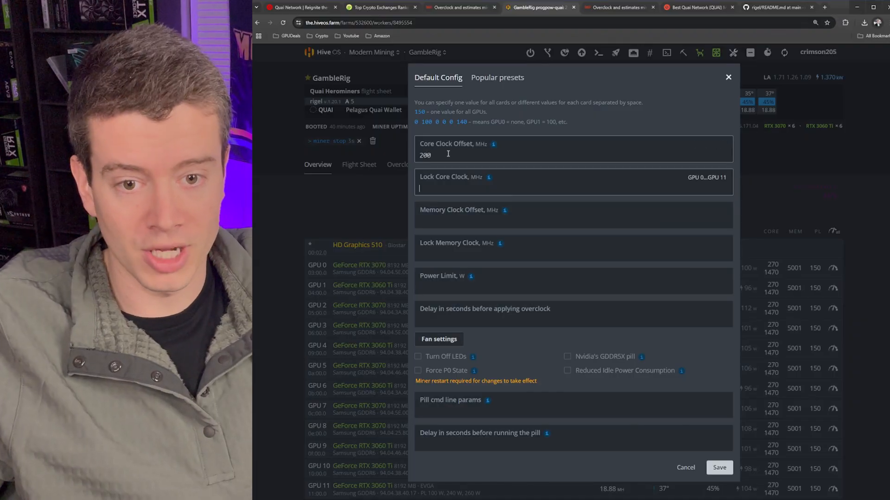
pyautogui.write('2000')
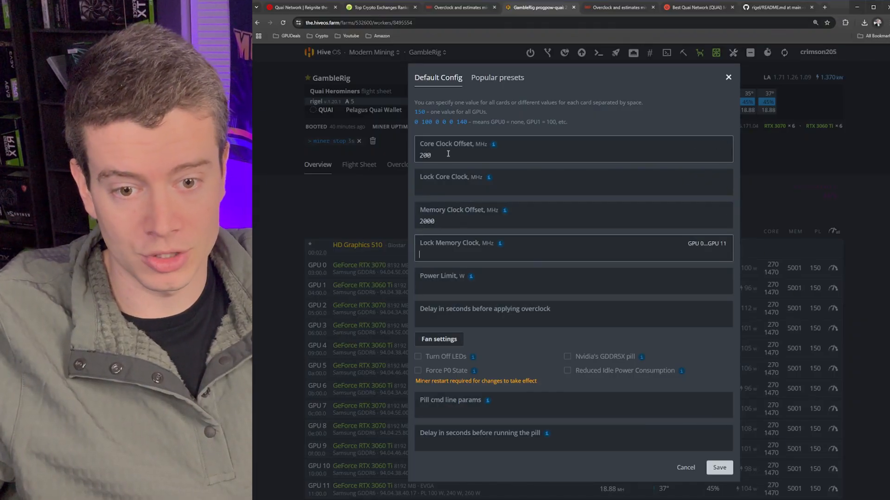
pyautogui.write('150')
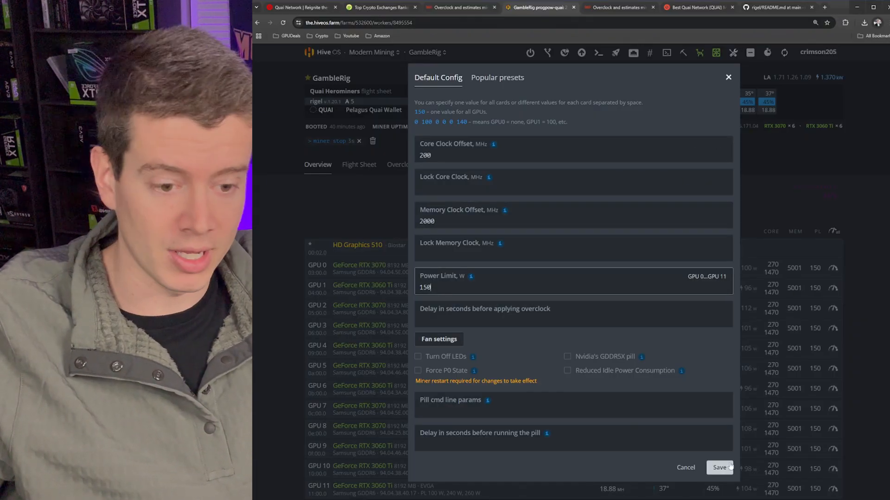
pyautogui.click(719, 467)
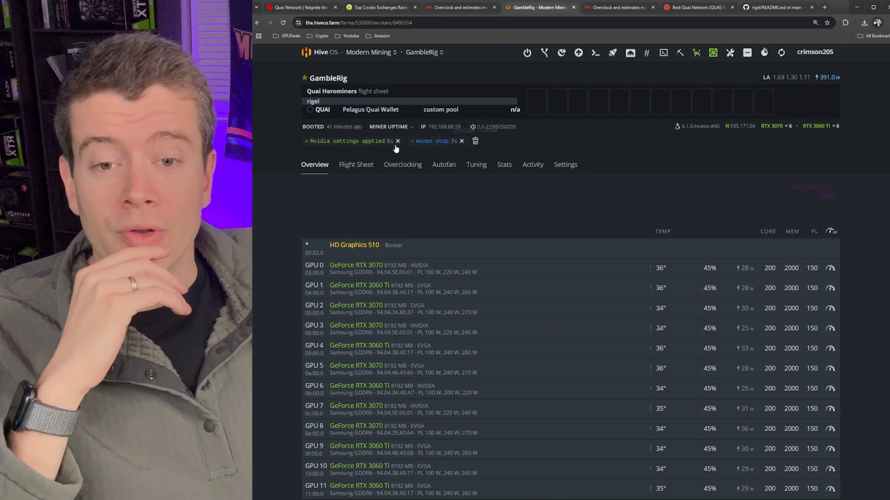
# Restart the miner on GambleRig from the miner actions menu
pyautogui.click(680, 53)
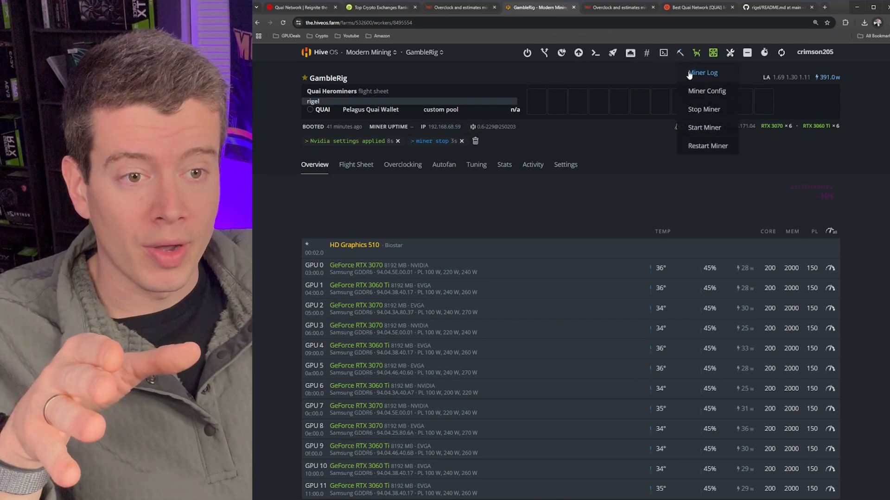
pyautogui.click(704, 127)
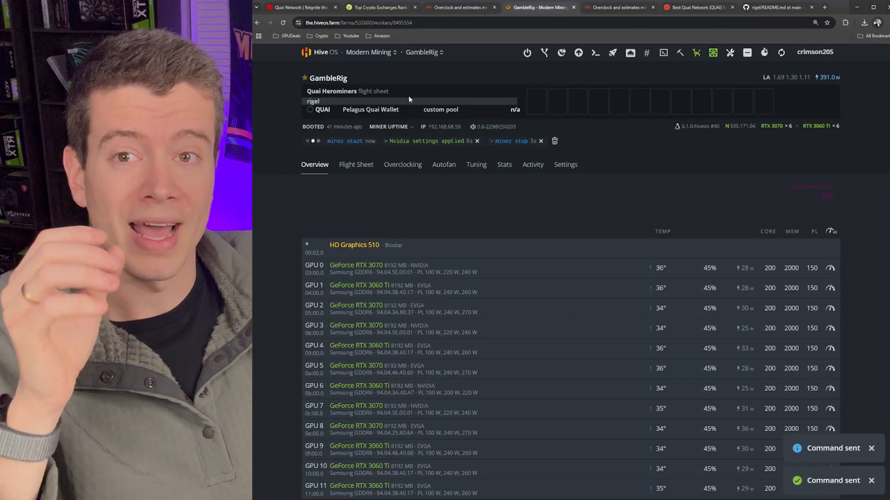
pyautogui.moveTo(459, 7)
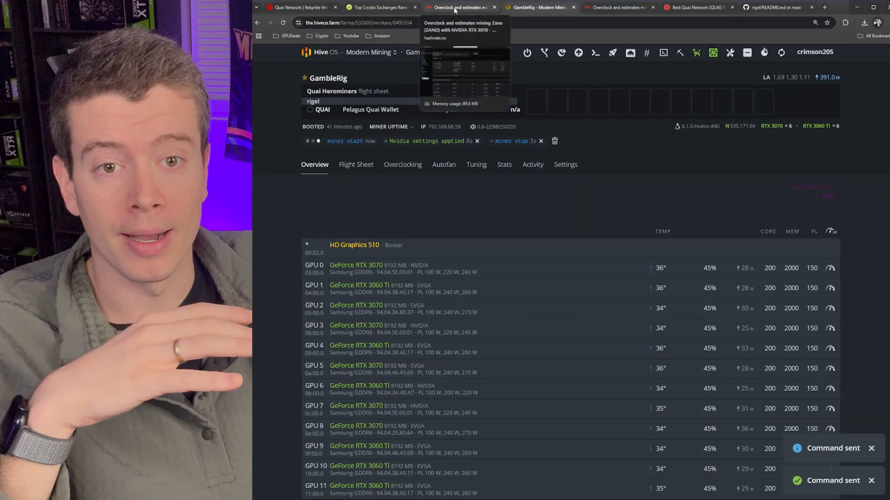
# Check the RTX 3070 benchmark's 200/2000/150 W overclock and 149 W reported power on hashrate.no
pyautogui.click(457, 7)
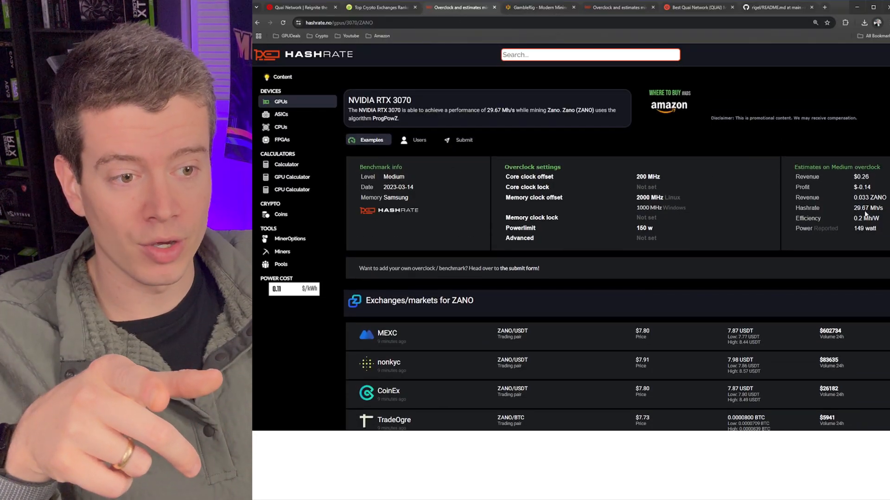
pyautogui.doubleClick(860, 208)
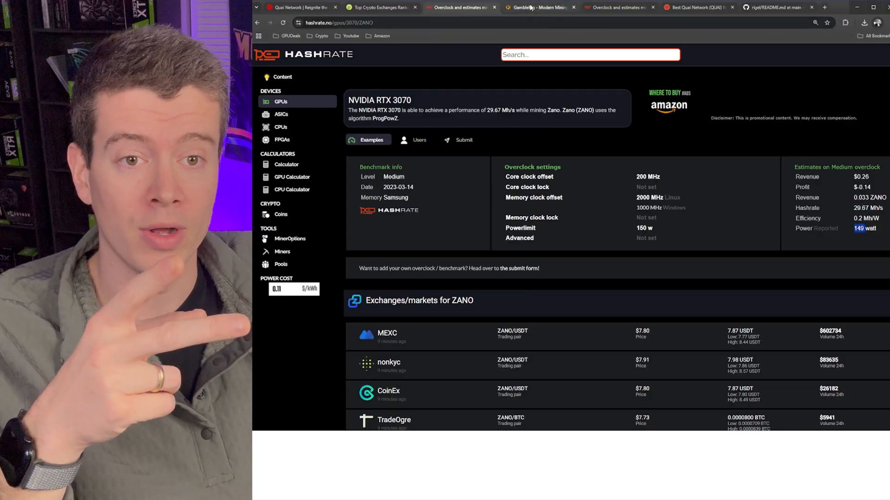
pyautogui.click(540, 7)
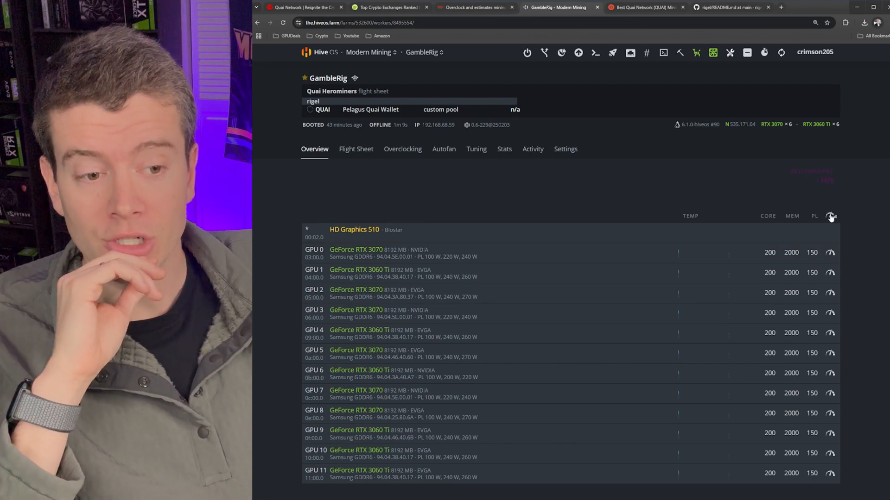
# Lower the memory clock offset for every GambleRig GPU to 1800 and save
pyautogui.click(830, 217)
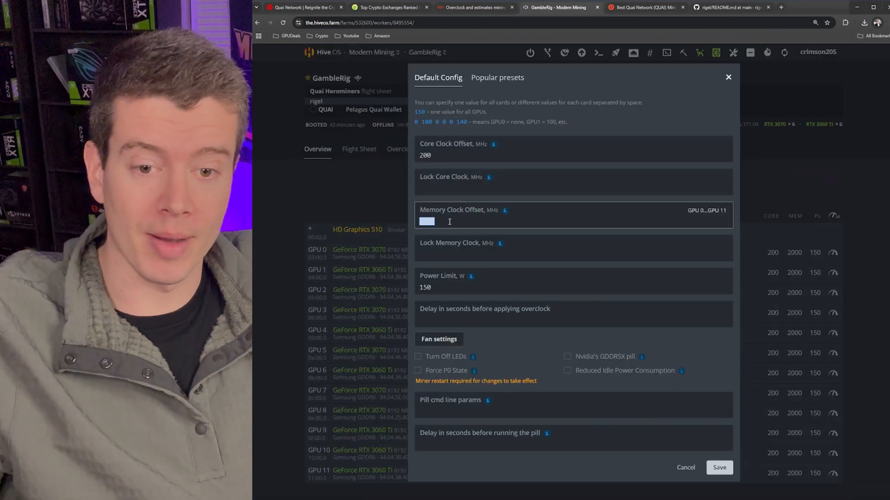
pyautogui.write('1800')
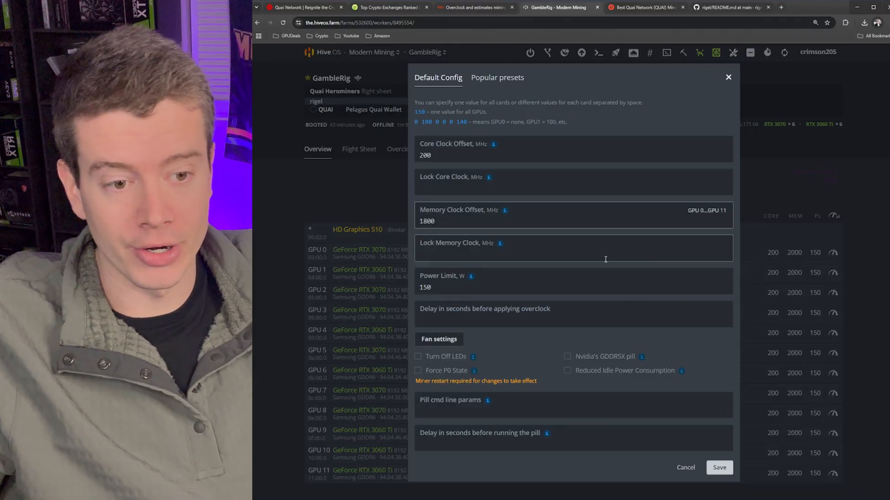
pyautogui.click(720, 467)
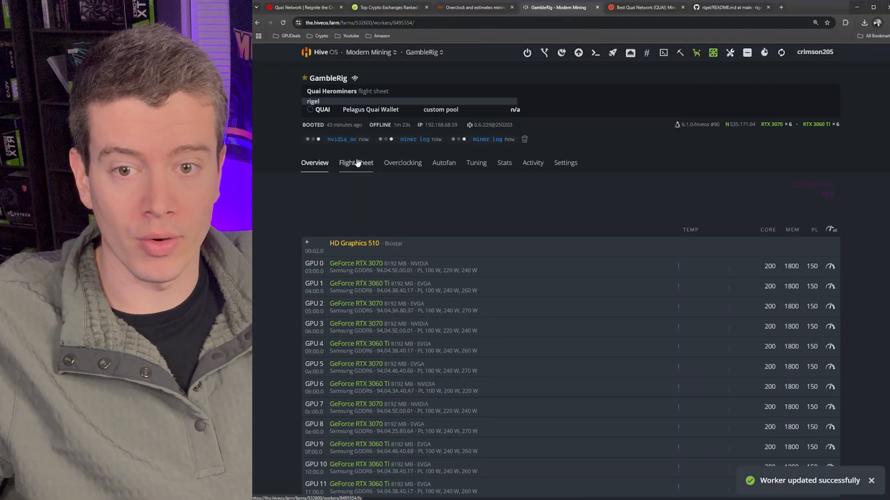
# Edit the Quai Herominers flight sheet to use --mclock 1800 and update it for all workers
pyautogui.click(356, 162)
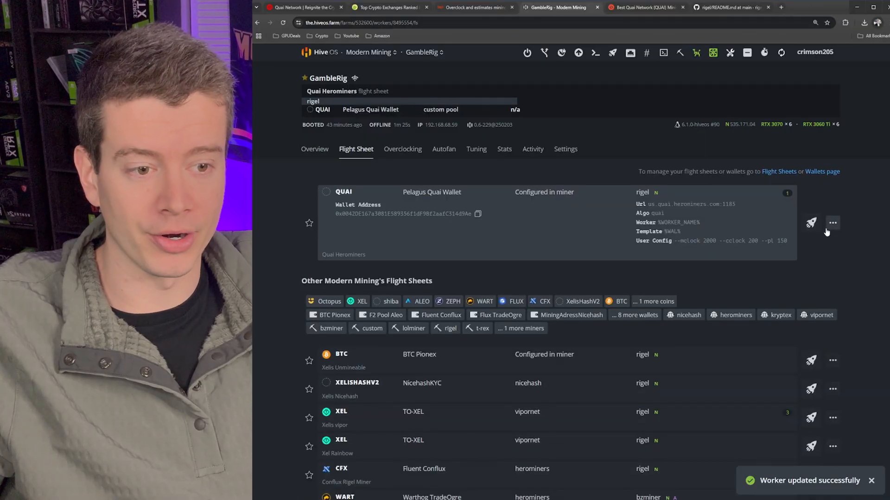
pyautogui.click(832, 222)
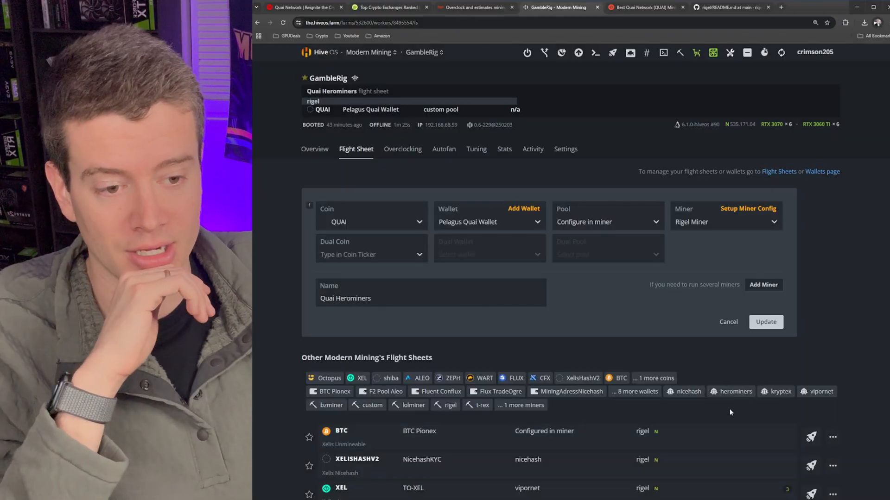
pyautogui.click(766, 323)
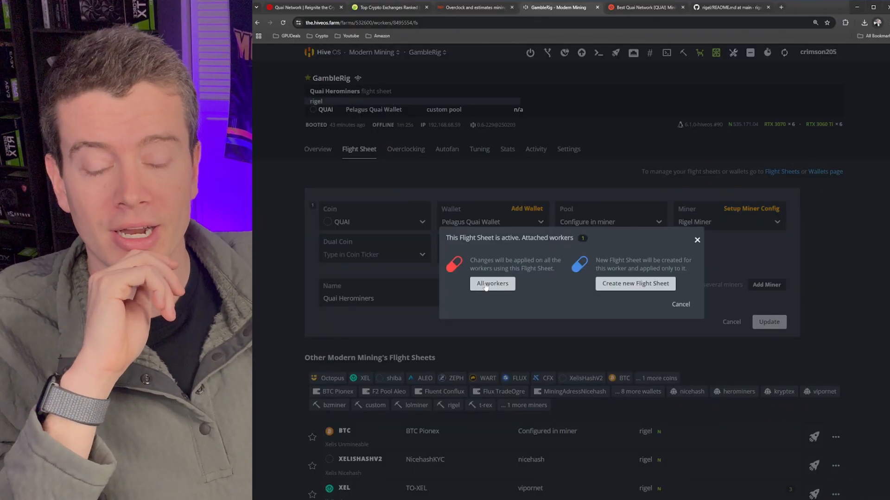
pyautogui.click(492, 283)
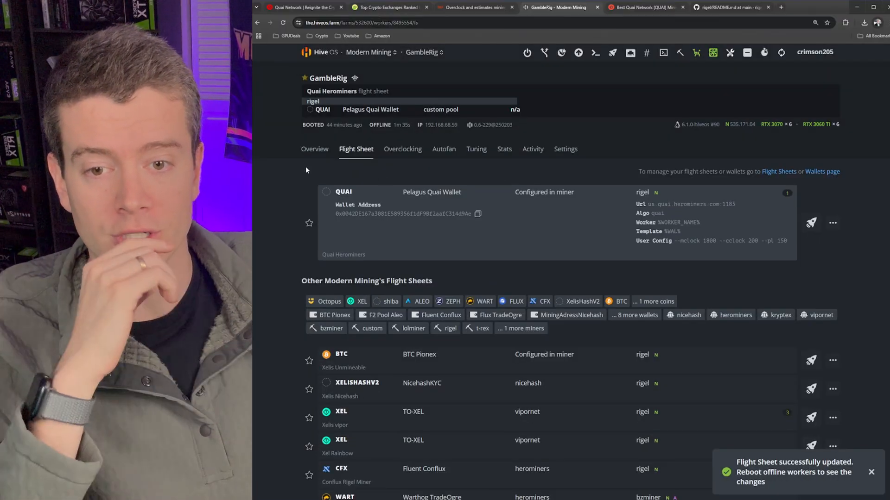
pyautogui.click(314, 149)
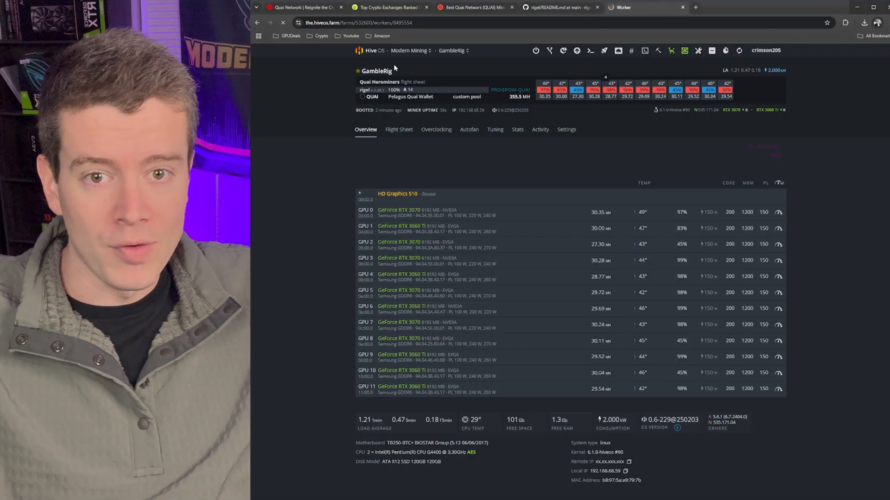
# Return to the HeroMiners QUAI pool site after GambleRig resumes mining around 355 MH total
pyautogui.click(474, 8)
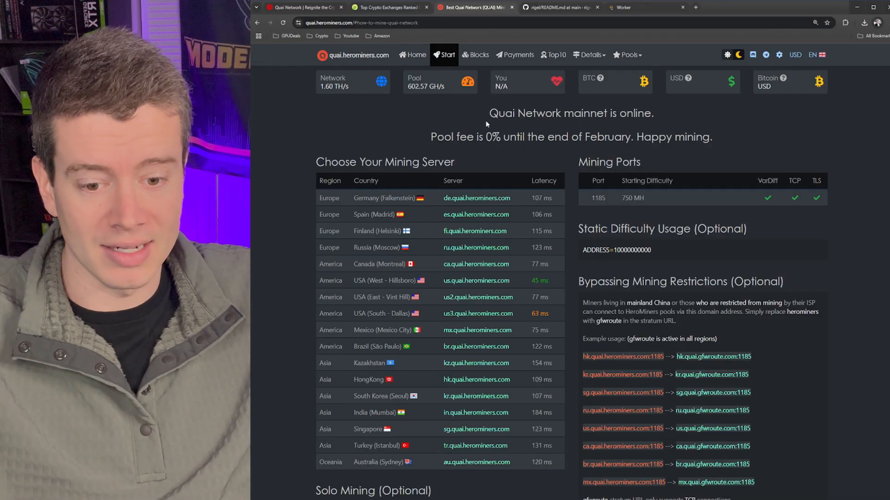
# Look up the wallet's pool stats on HeroMiners: 58.75 MH/s and 38 valid shares
pyautogui.click(412, 54)
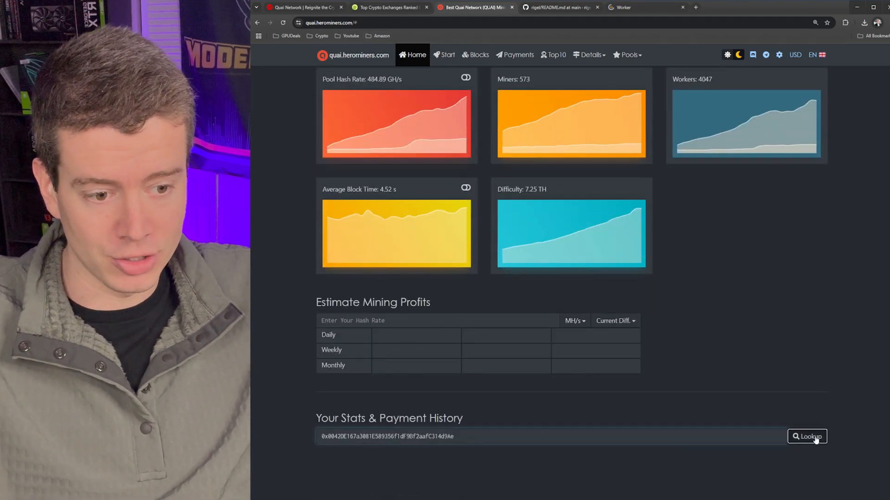
pyautogui.click(809, 437)
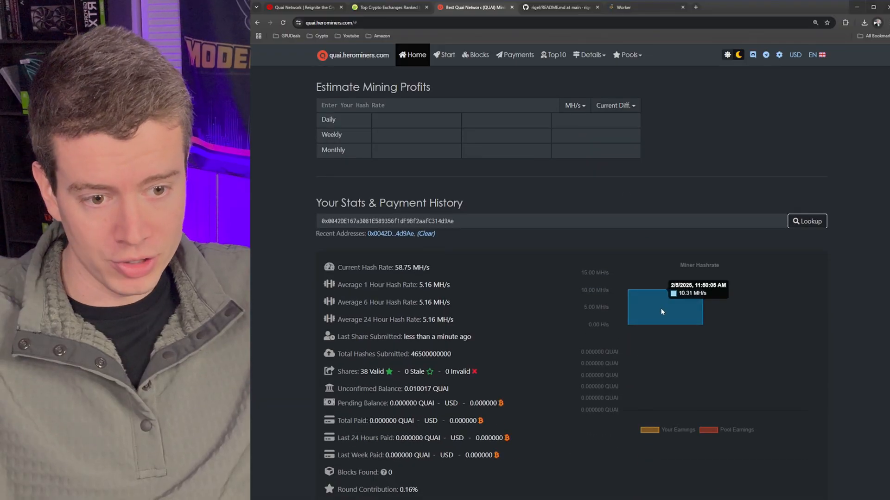
pyautogui.scroll(-3)
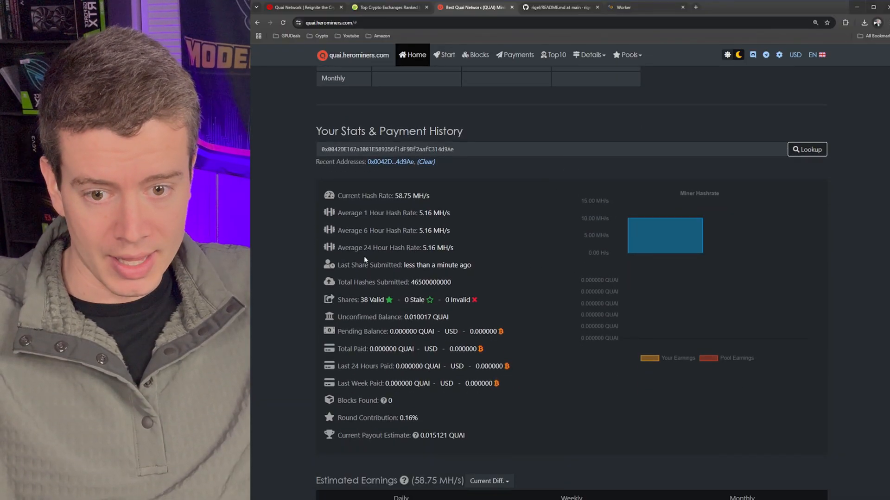
pyautogui.moveTo(634, 20)
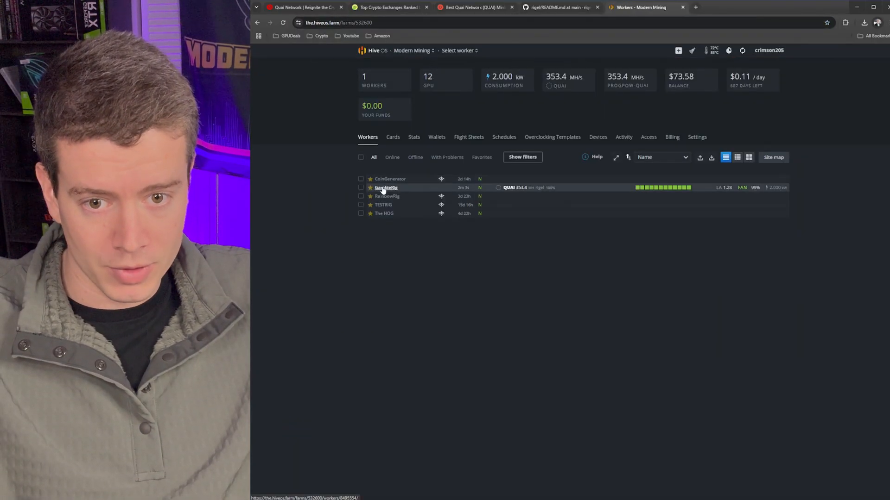
# View GambleRig's worker page showing QUAI at 353.4 MH, then return to HeroMiners
pyautogui.click(386, 187)
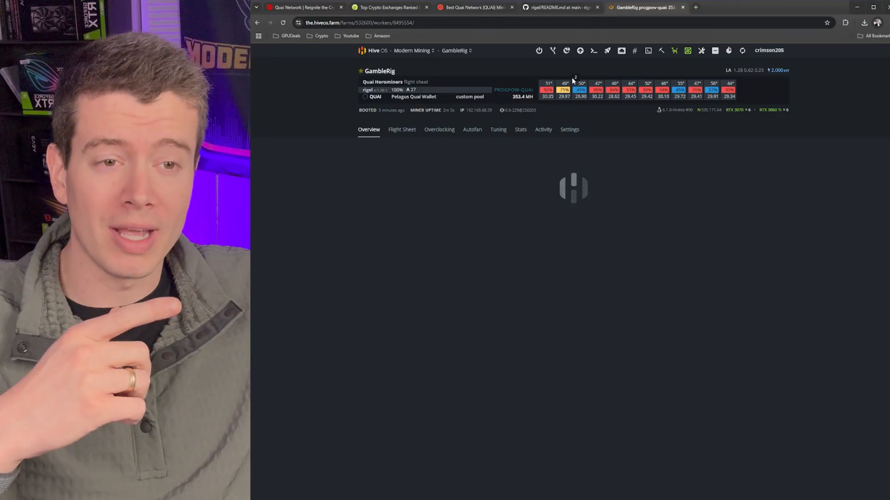
pyautogui.click(468, 8)
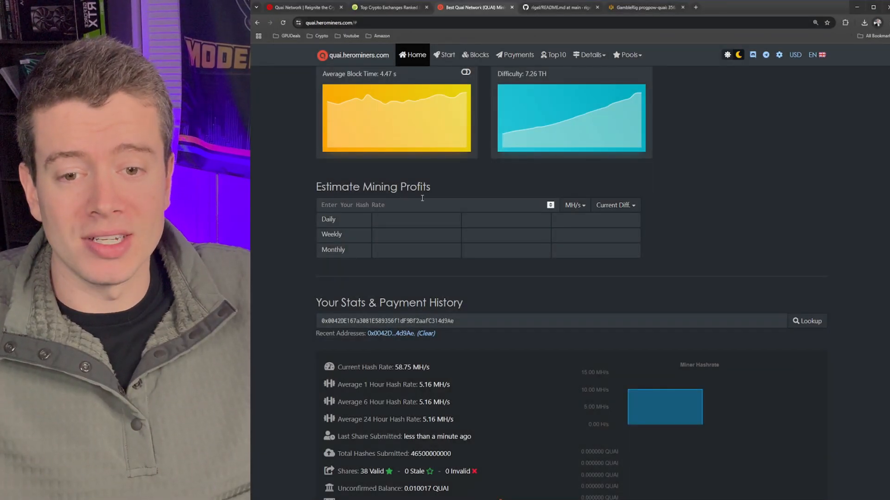
# Enter 356.7 MH/s in the profit estimator, giving about 40.12 QUAI daily and 1203.56 monthly
pyautogui.click(644, 7)
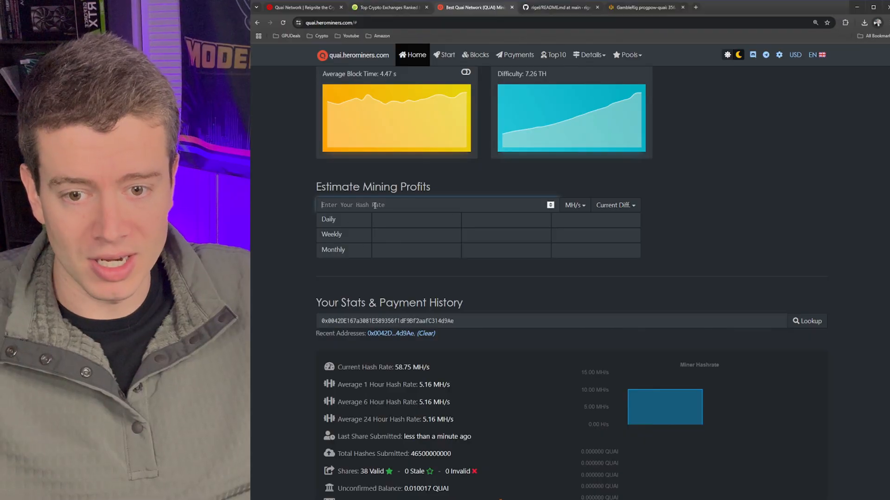
pyautogui.write('356.7')
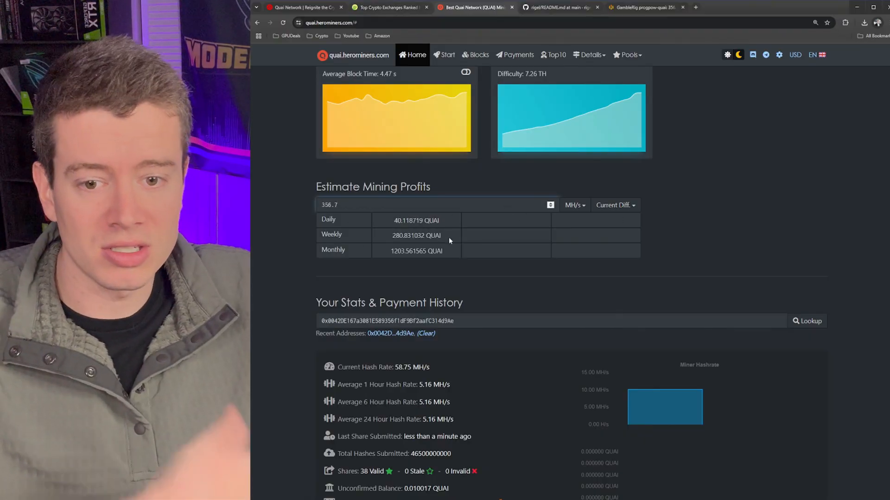
pyautogui.moveTo(410, 226)
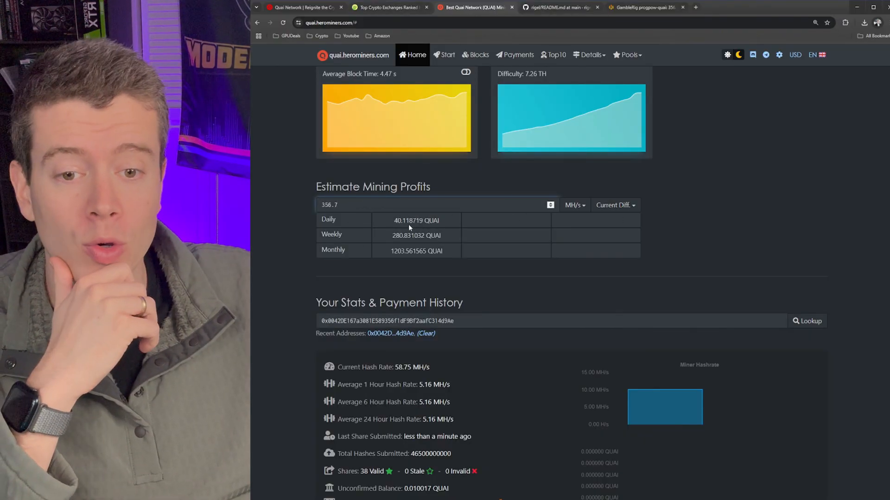